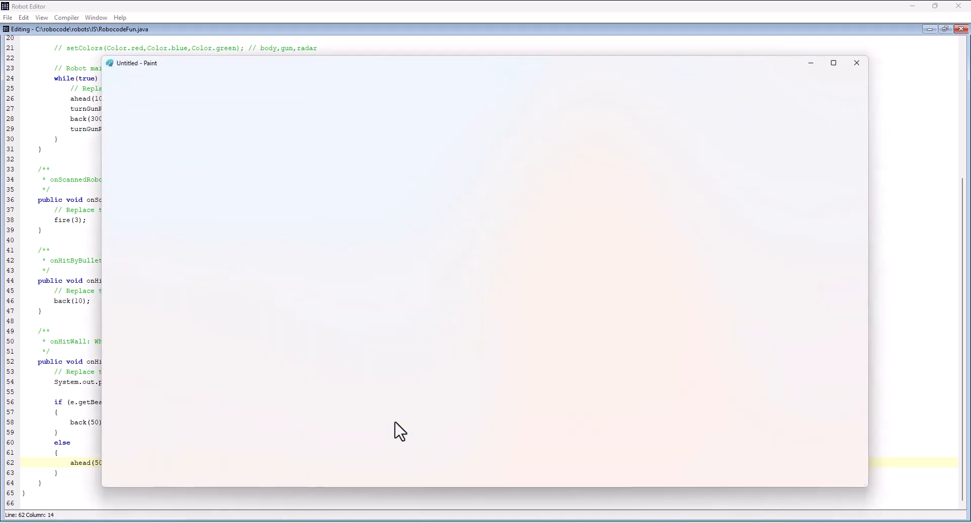
Freehand-sketch the arena rectangle, a robot at the bottom wall, a curved turning arrow and a 180 label.
drag(365, 245, 356, 378)
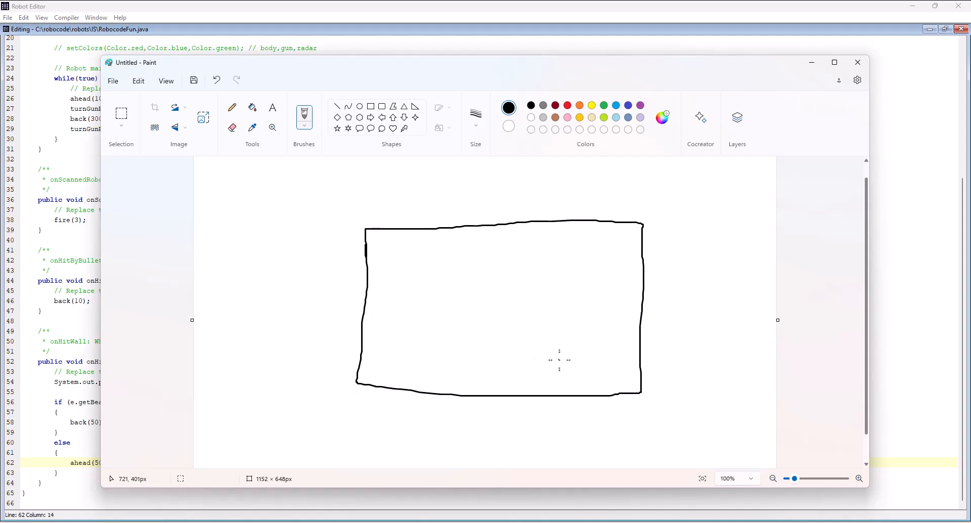
drag(554, 368, 542, 383)
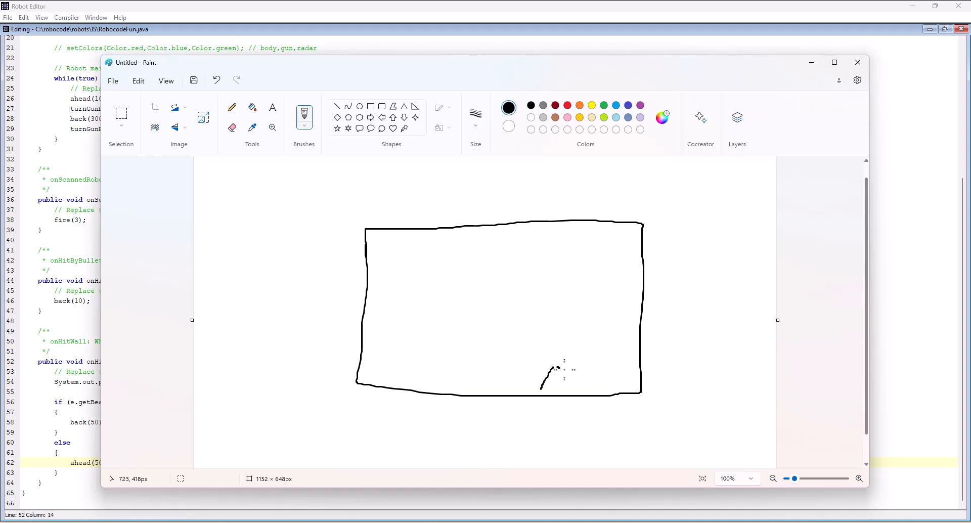
drag(545, 384, 572, 399)
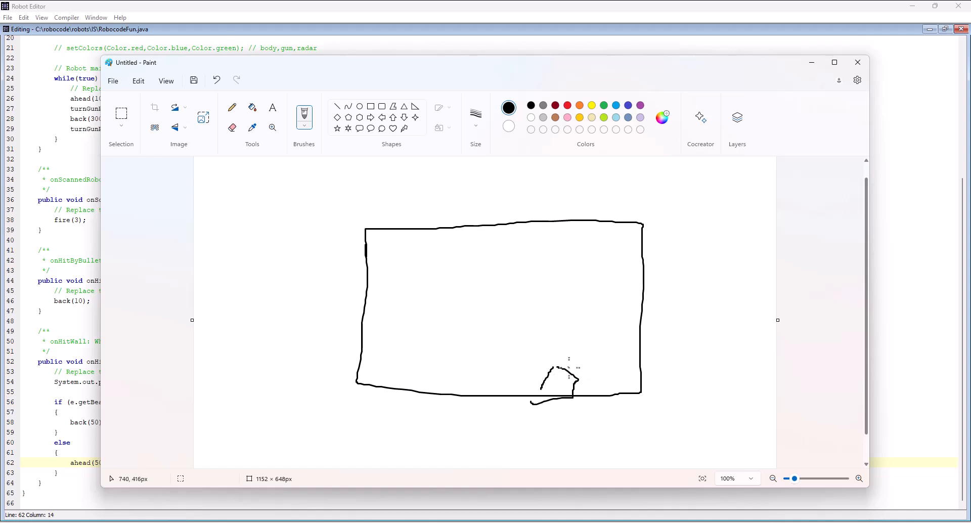
drag(566, 368, 601, 303)
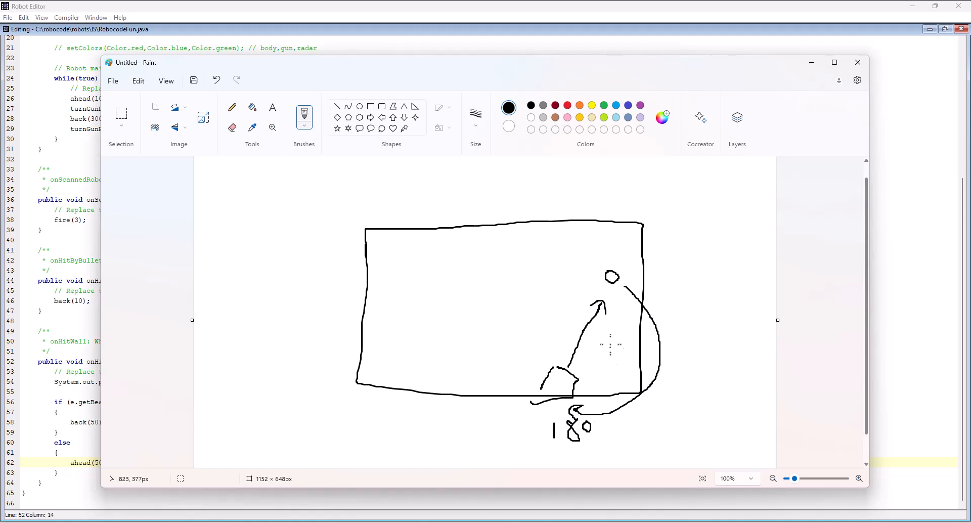
drag(598, 274, 525, 398)
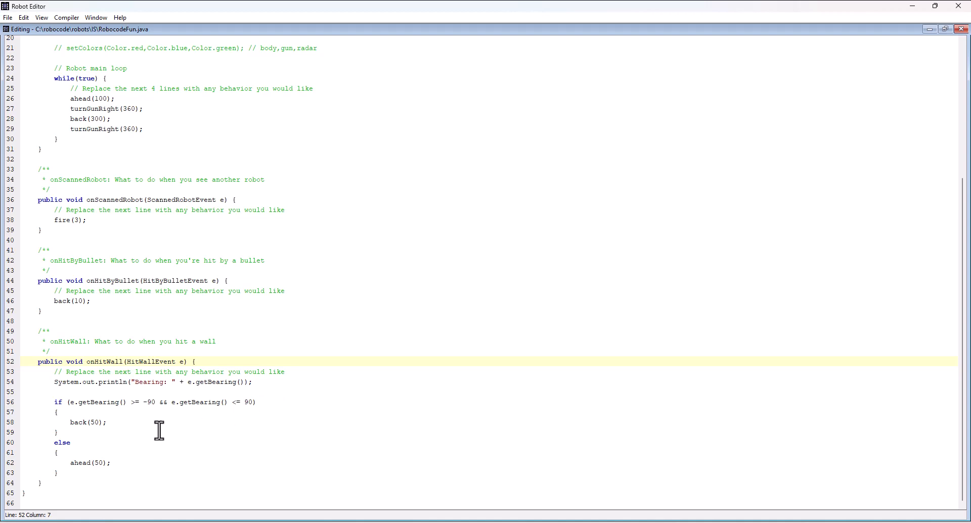
drag(54, 402, 114, 401)
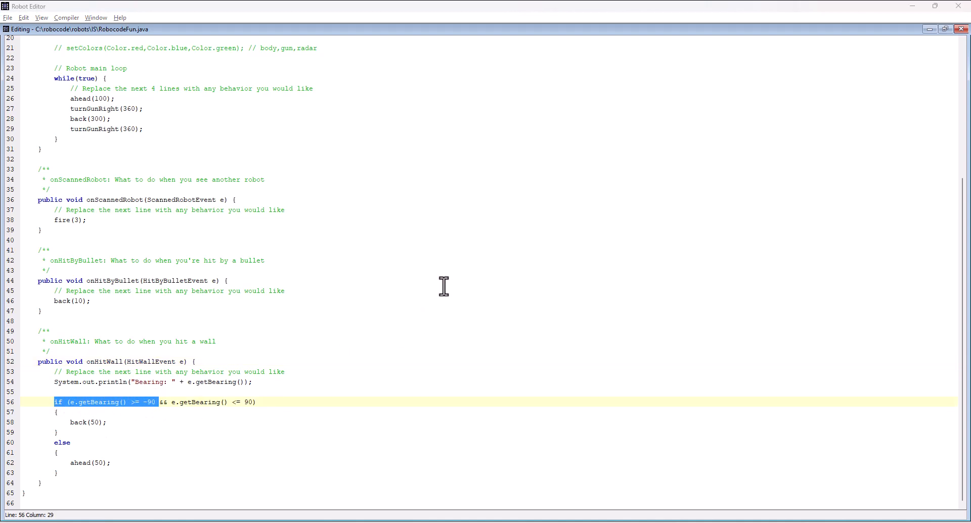
mouse_move(173, 362)
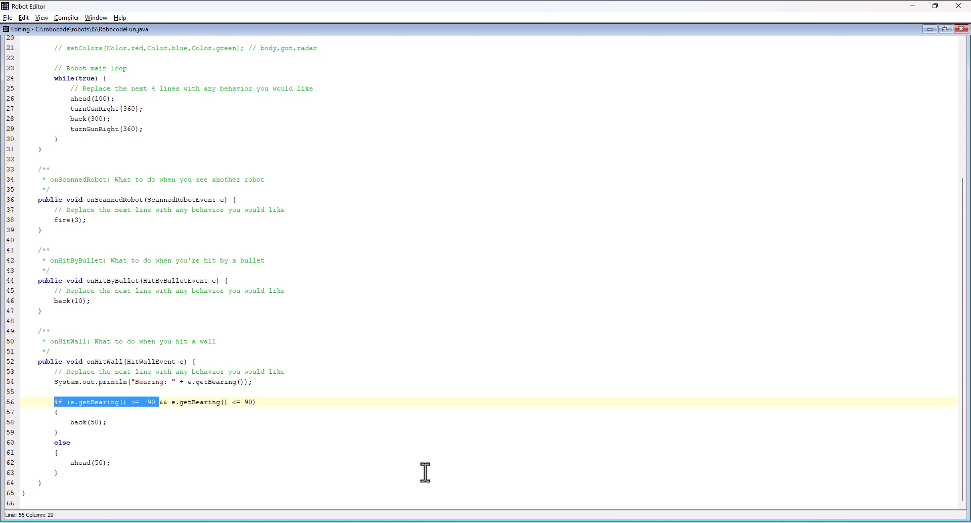
mouse_move(655, 478)
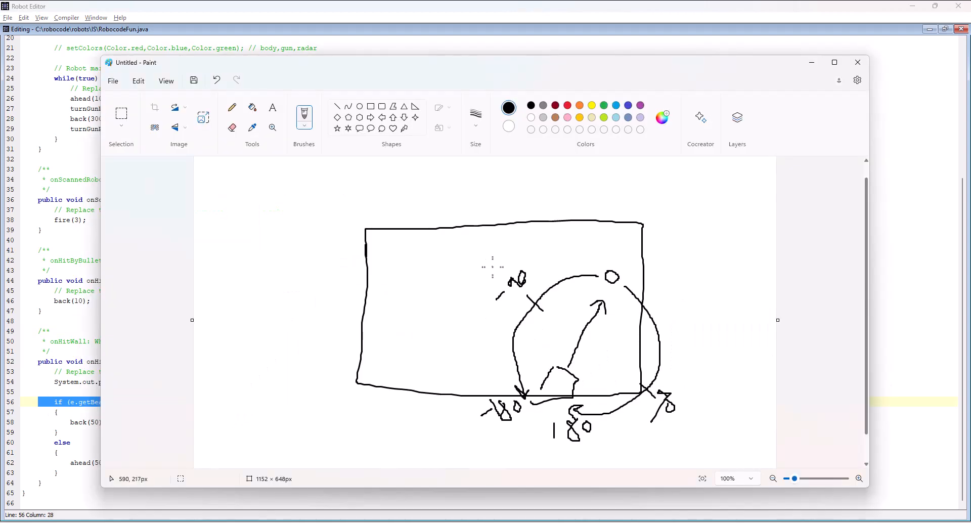
Sketch a curved turning arrow around the robot and a second robot's path at the top wall.
drag(489, 273, 638, 263)
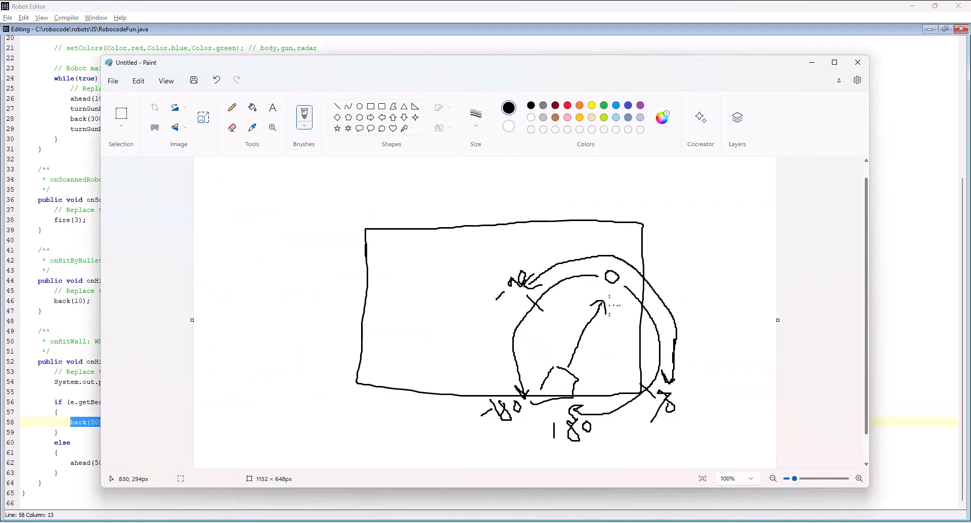
mouse_move(644, 234)
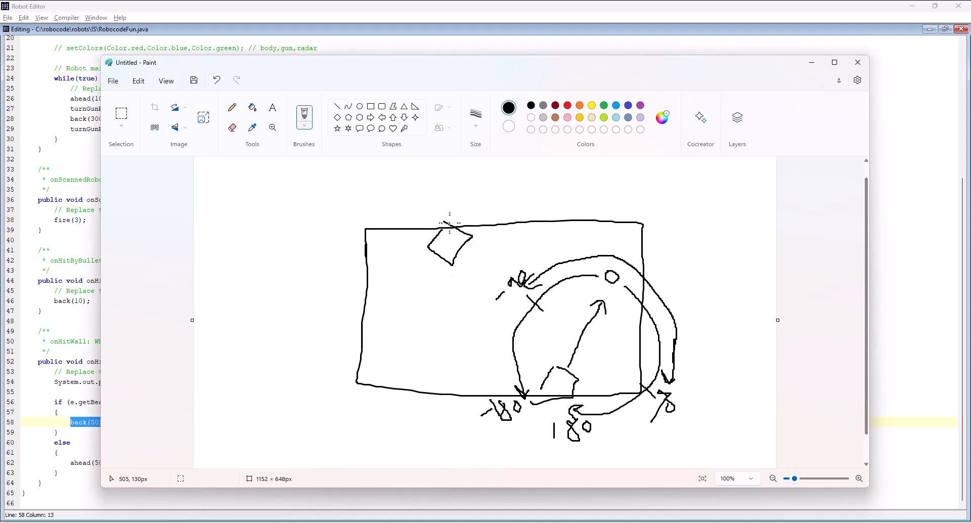
drag(371, 202, 397, 224)
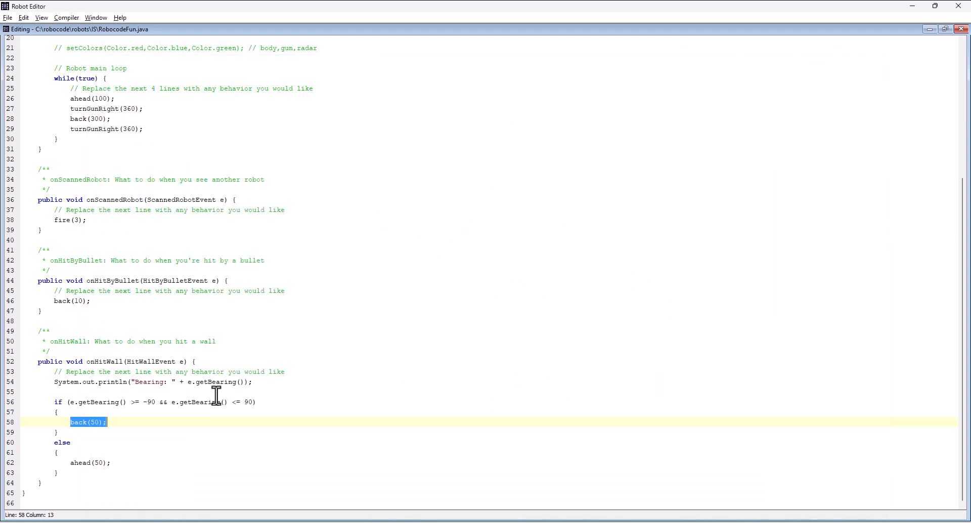
mouse_move(149, 422)
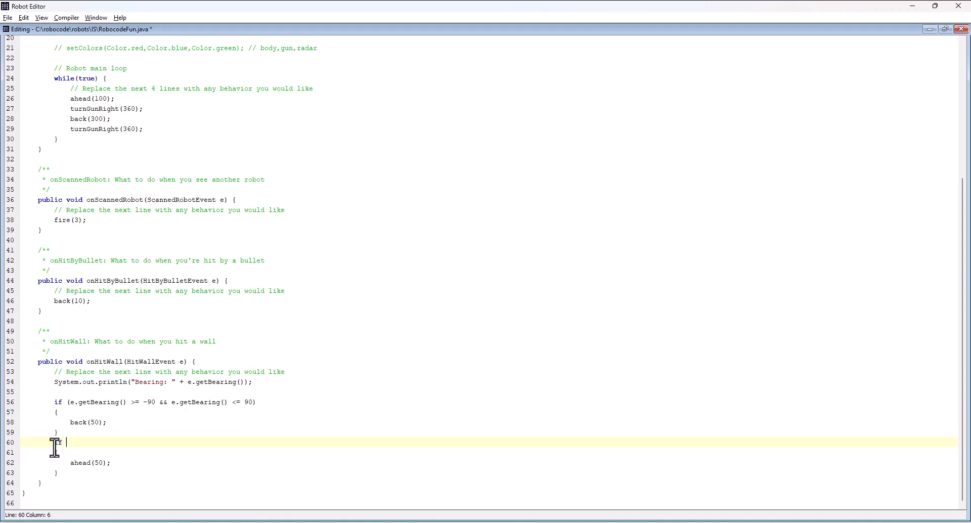
text((e.g)
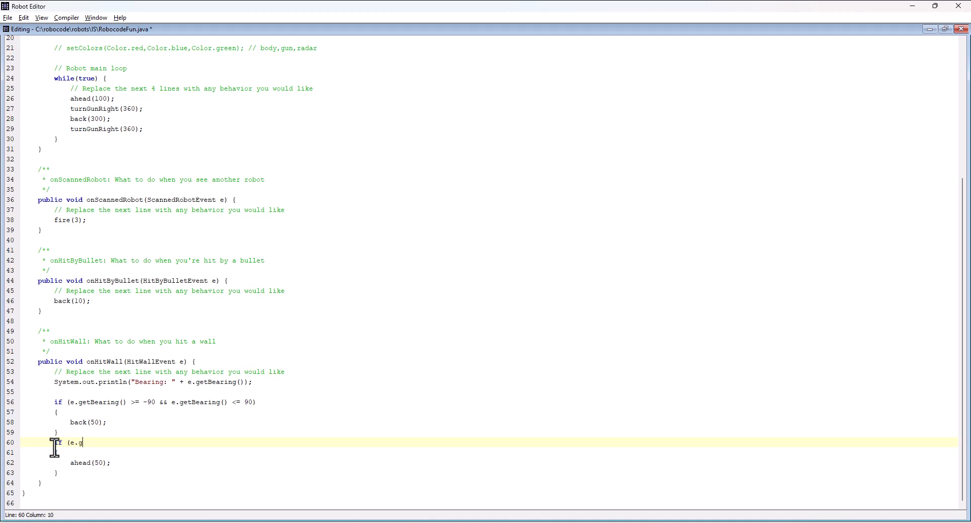
text(etBea)
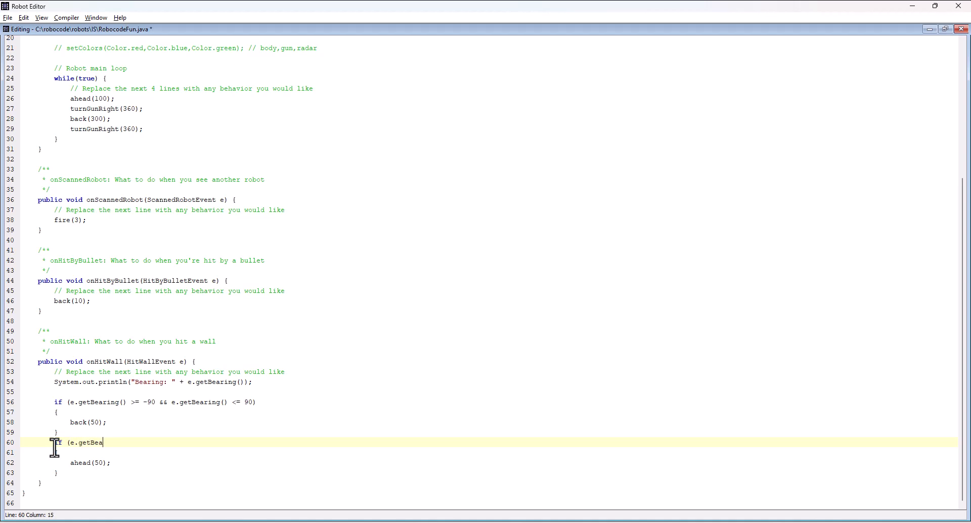
text(ring())
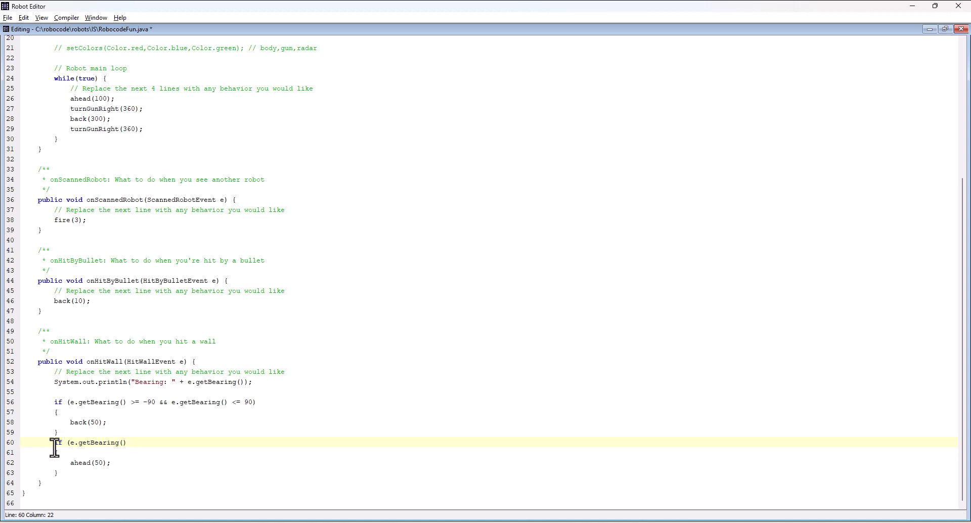
text(<)
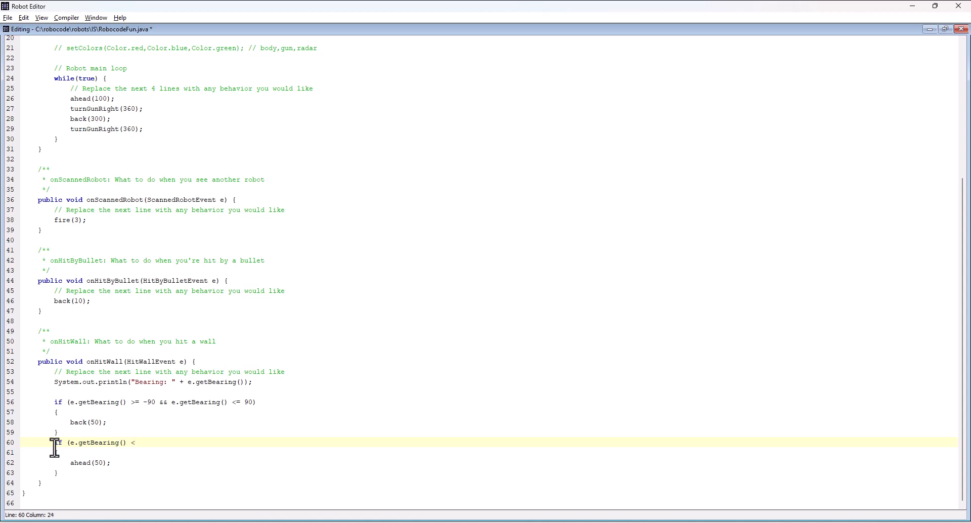
text(-90)
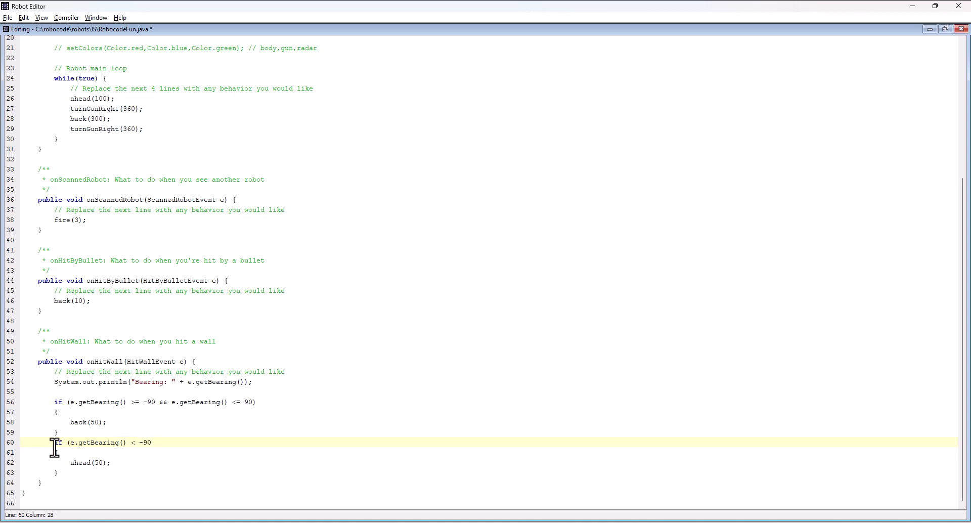
text(||)
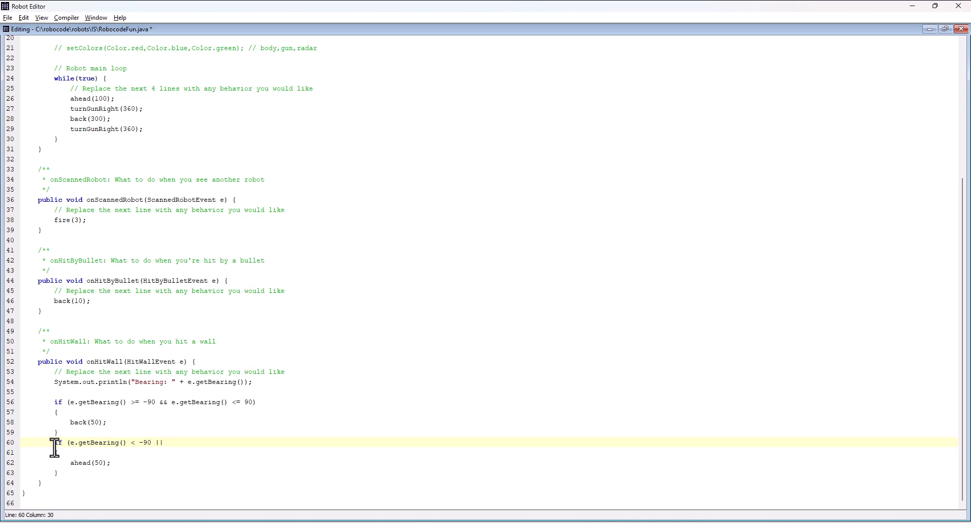
text(e.)
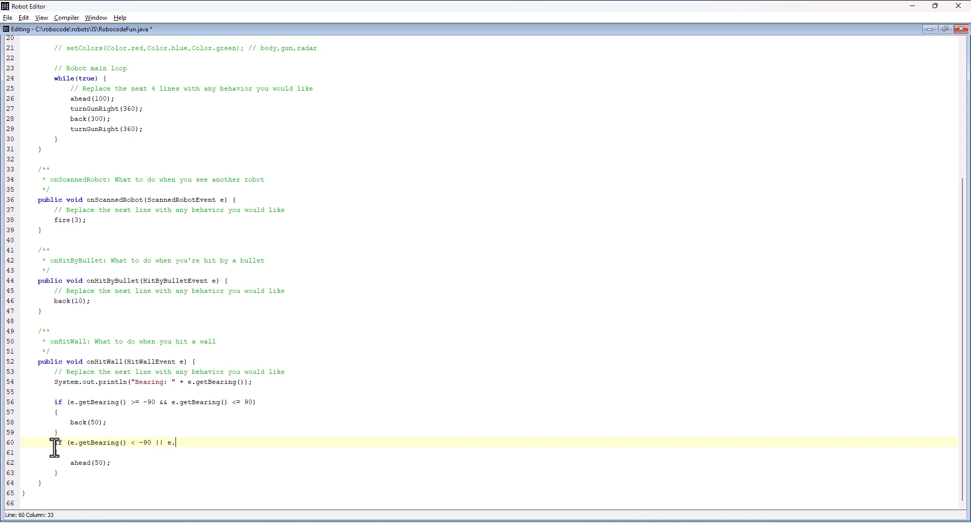
text(getBearing)
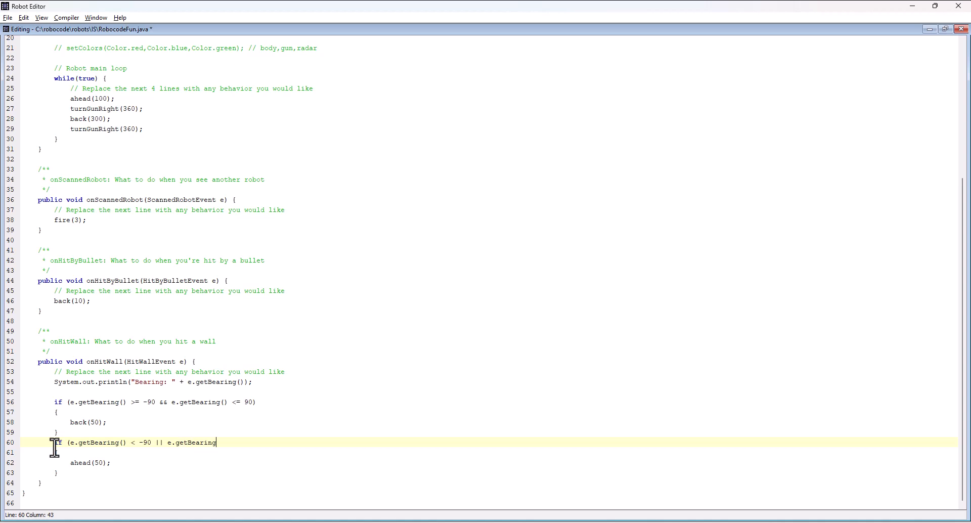
text(() > 90))
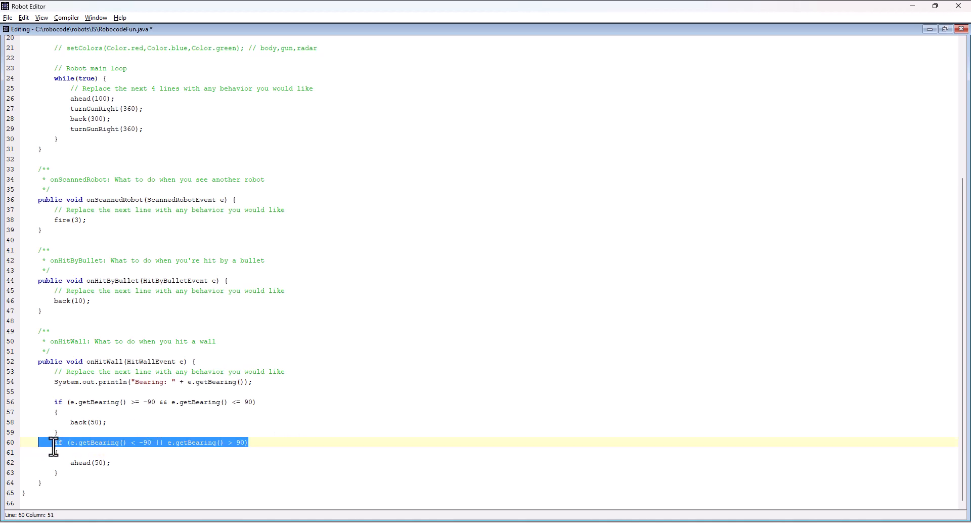
text(else)
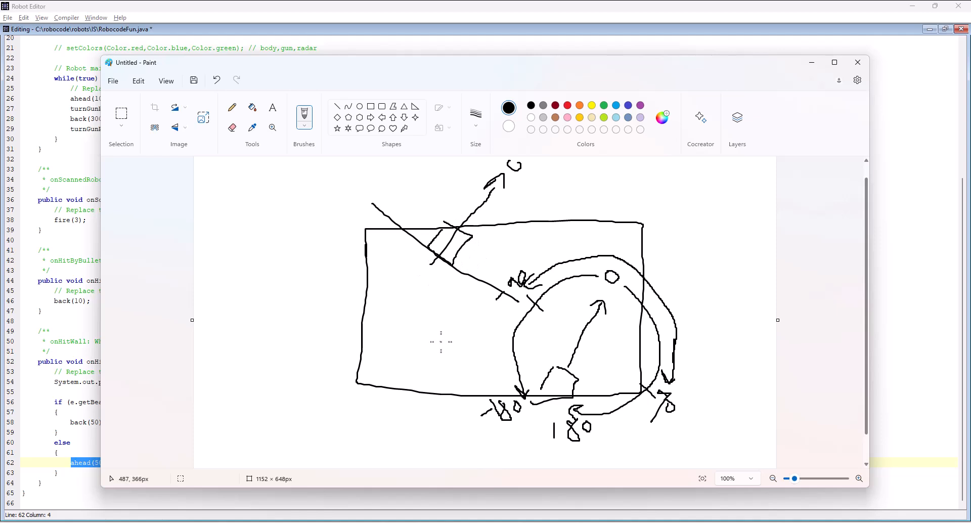
mouse_move(462, 221)
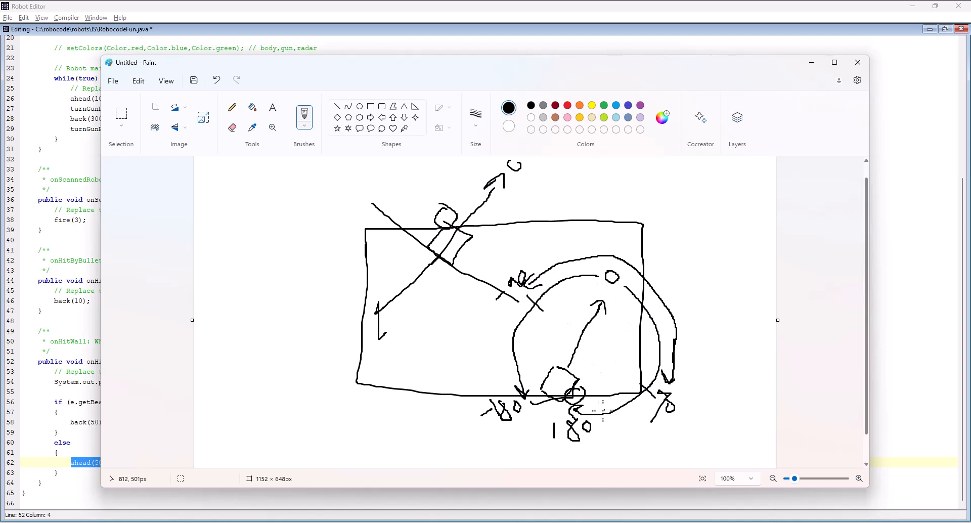
mouse_move(573, 313)
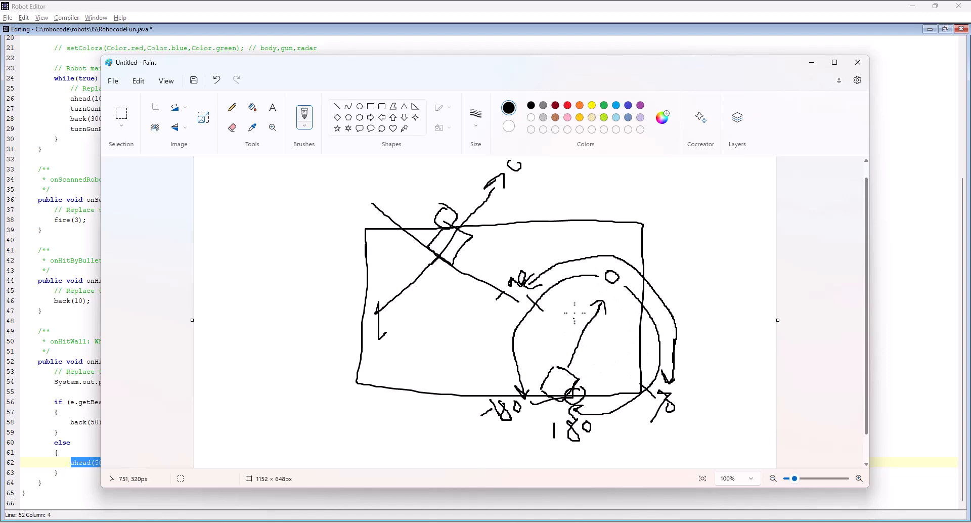
mouse_move(607, 318)
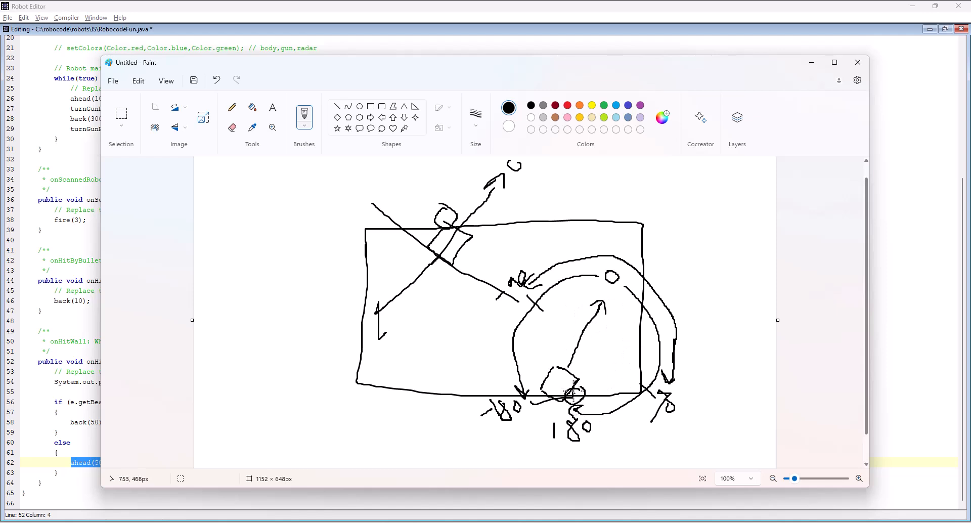
mouse_move(589, 370)
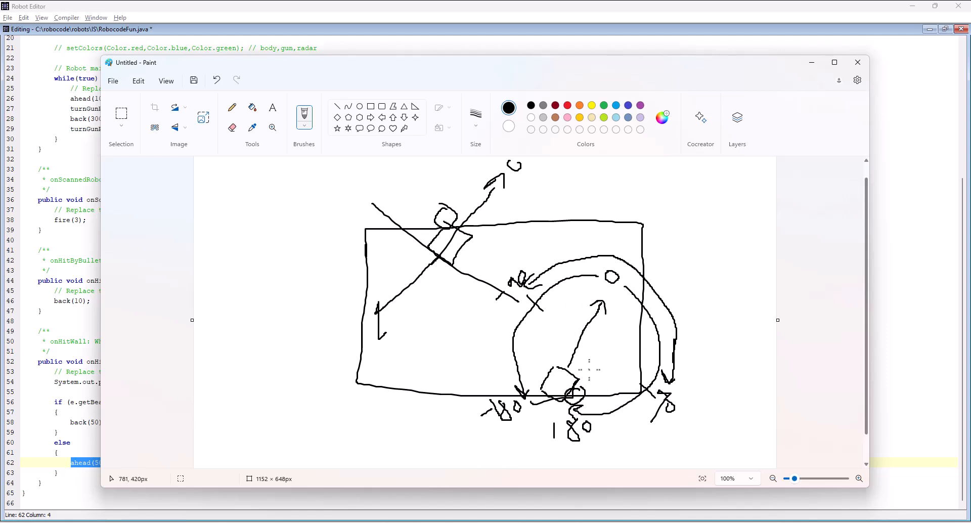
mouse_move(622, 392)
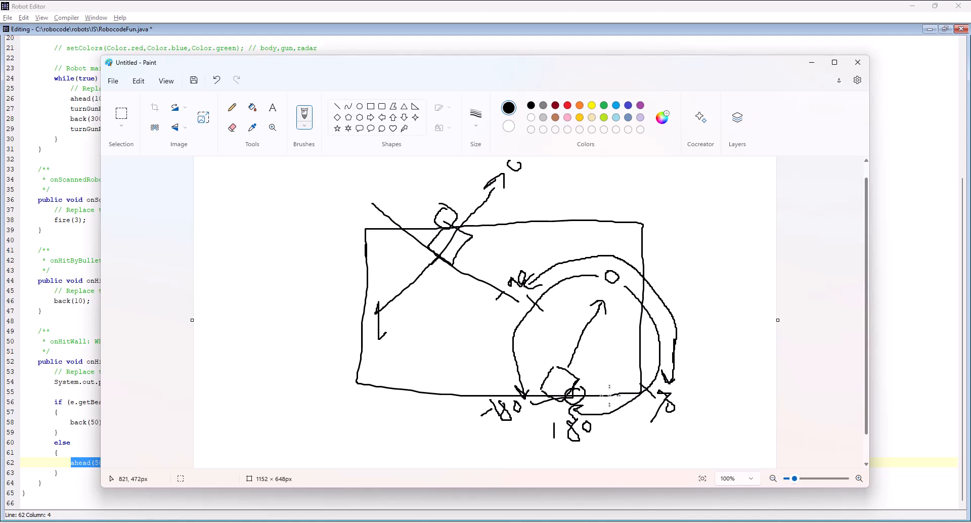
mouse_move(608, 395)
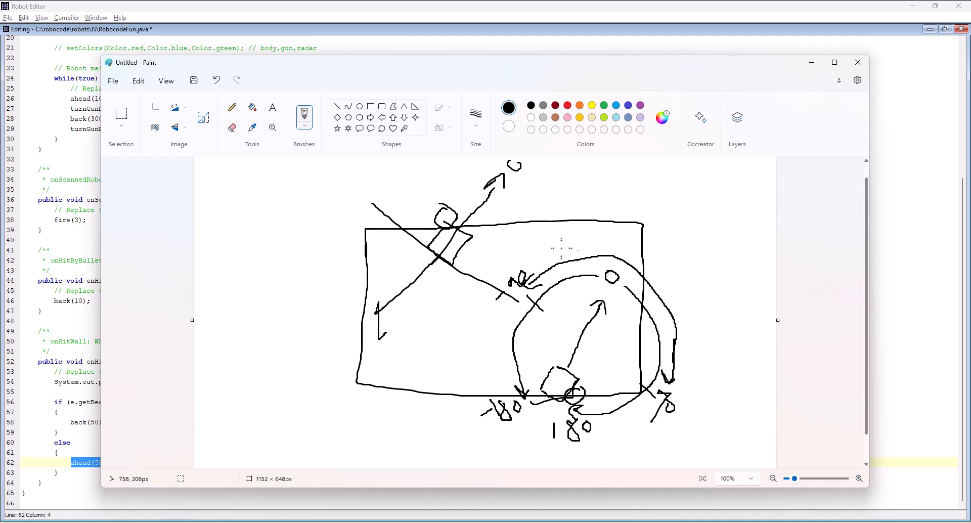
mouse_move(461, 251)
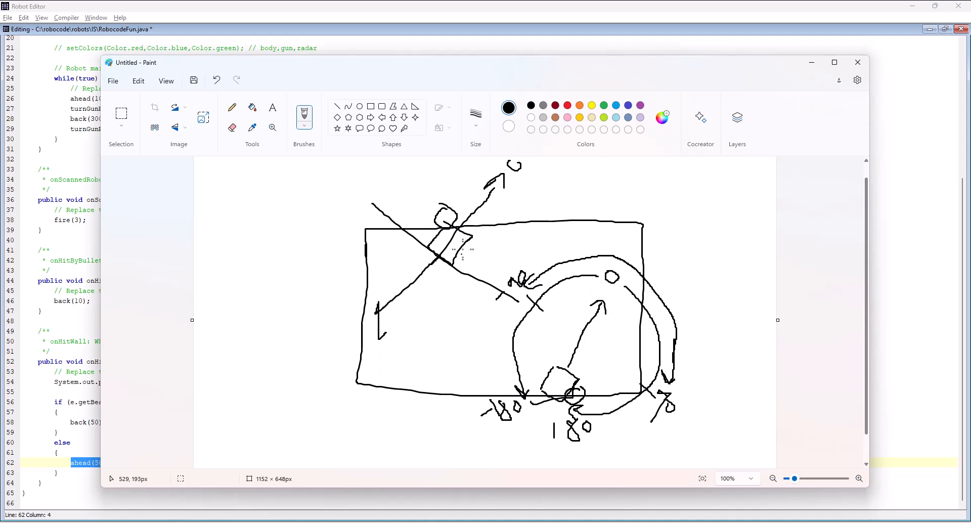
mouse_move(458, 239)
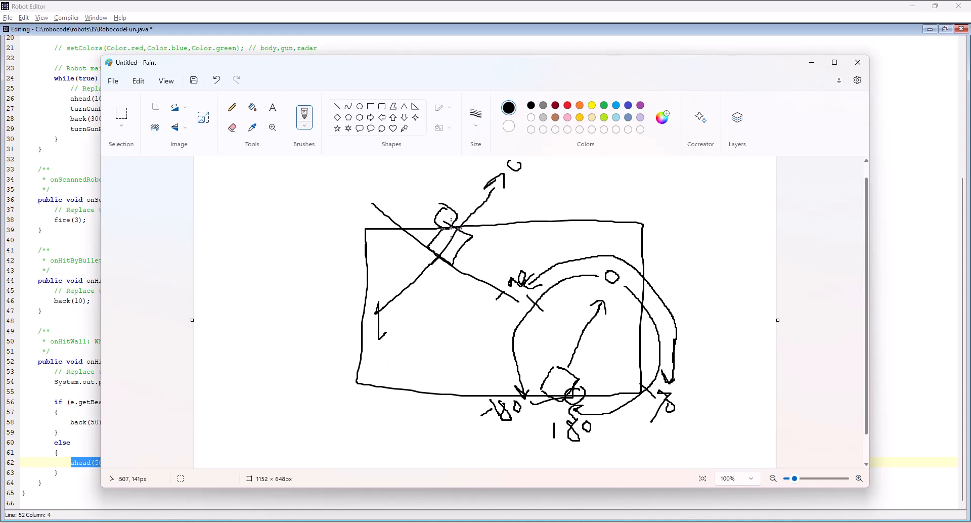
mouse_move(443, 239)
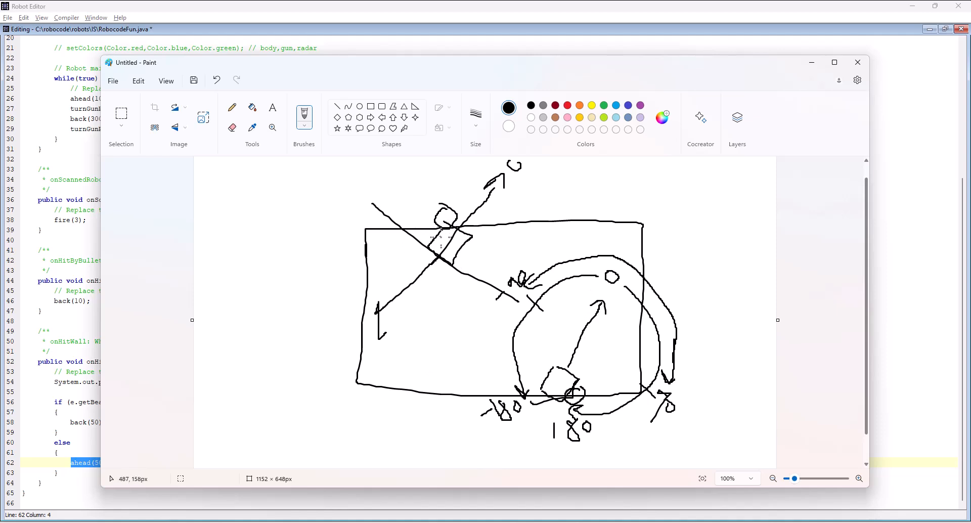
mouse_move(428, 236)
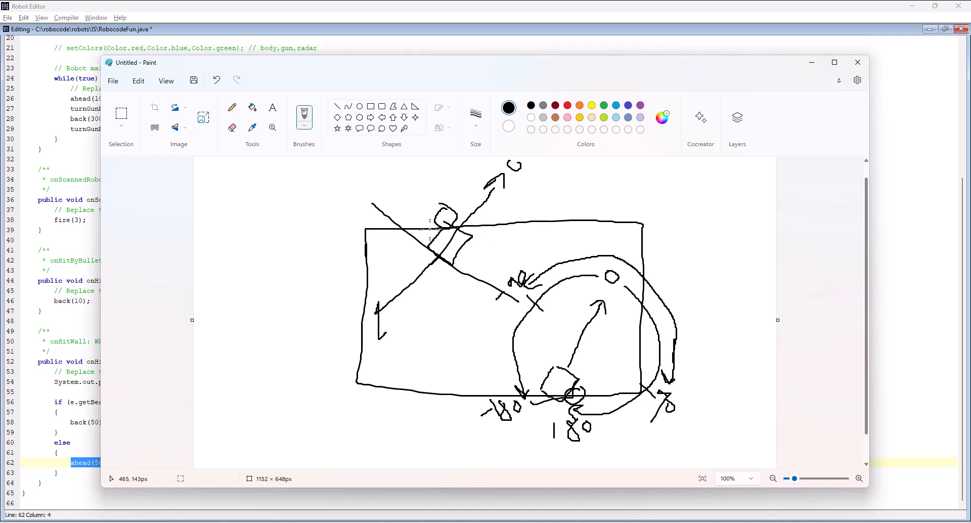
mouse_move(428, 293)
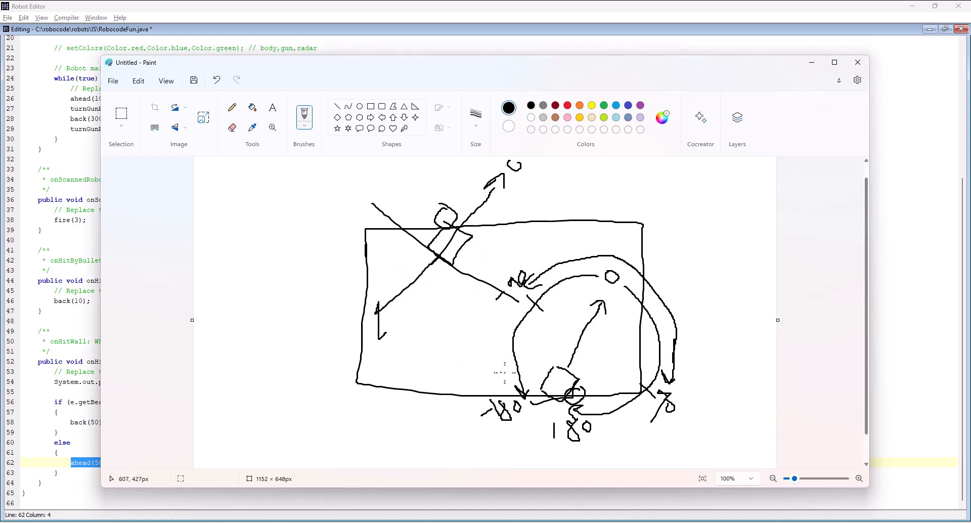
mouse_move(522, 392)
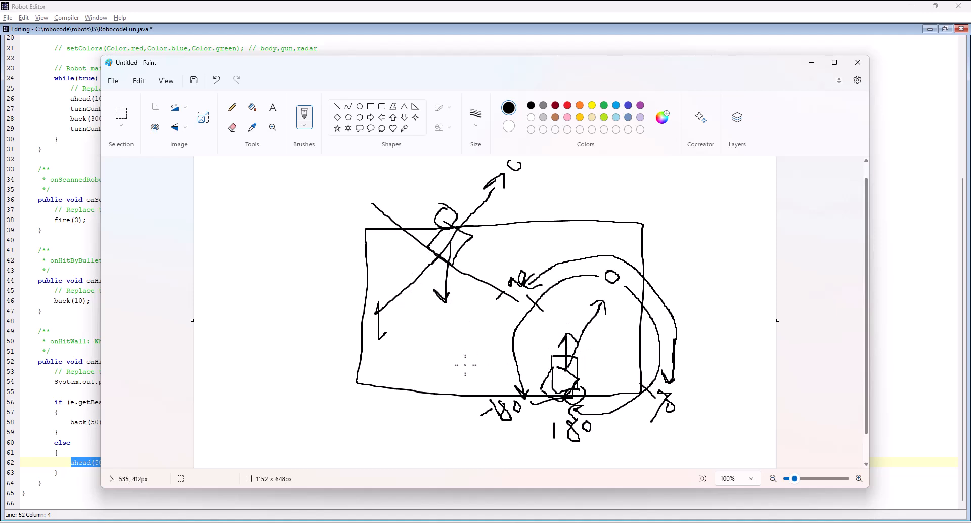
mouse_move(476, 370)
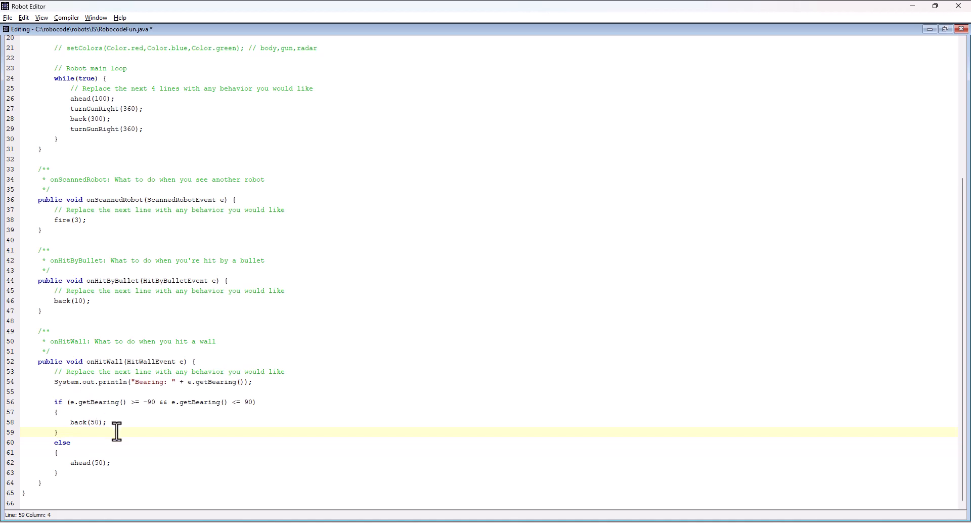
mouse_move(86, 473)
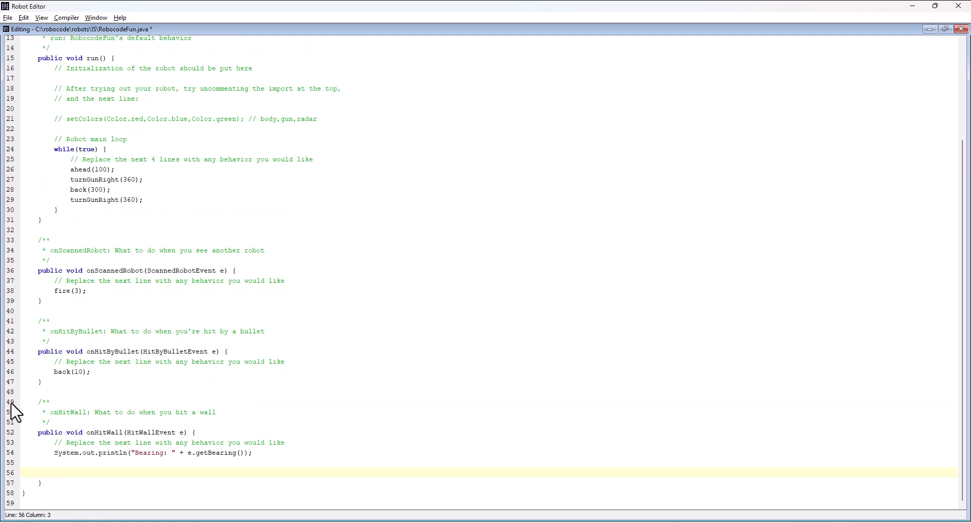
Write if (e.getBearing() >= 0) //Right side with a turnLeft() call in onHitWall.
text(if ()
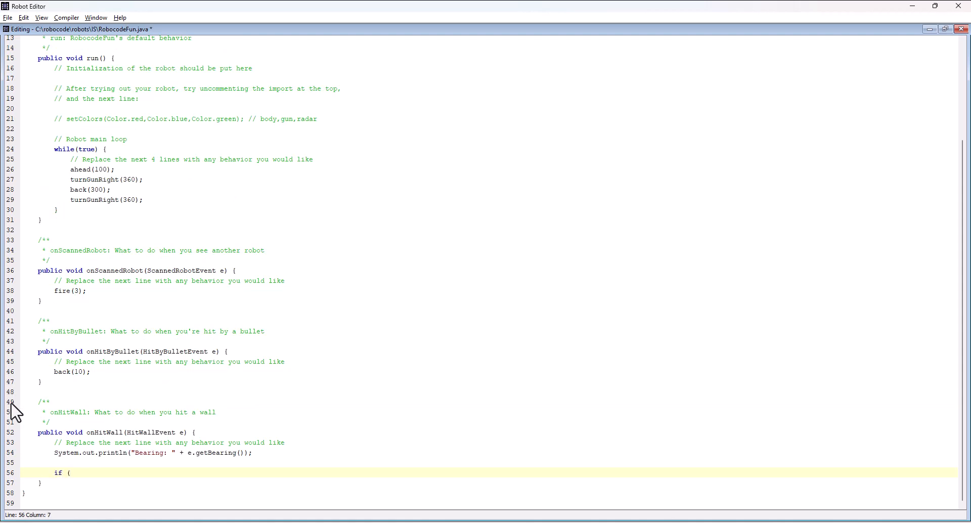
text(e.getBearing)
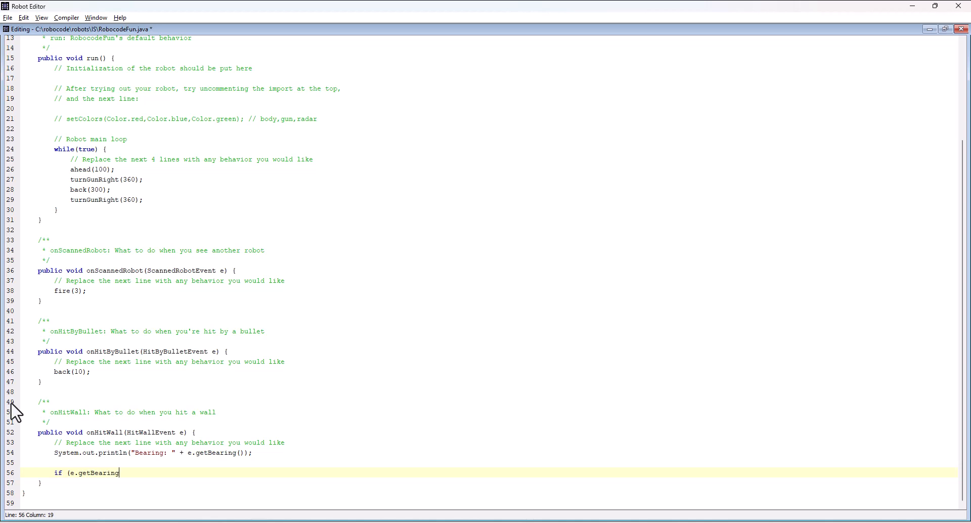
text(())
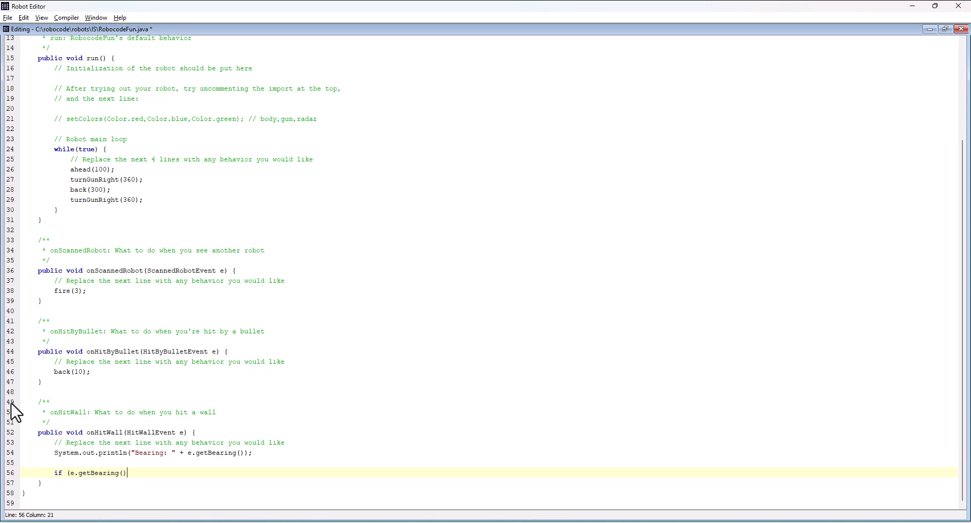
text(>)
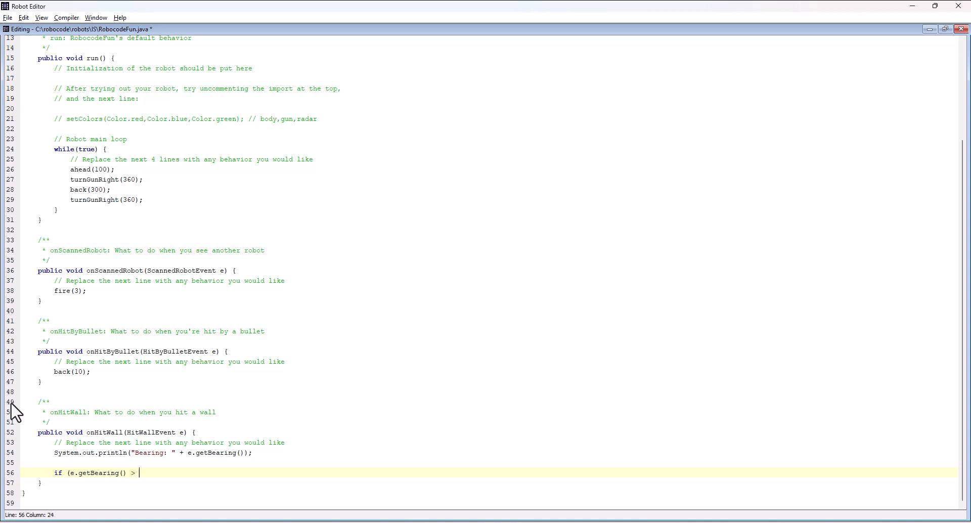
text(=)
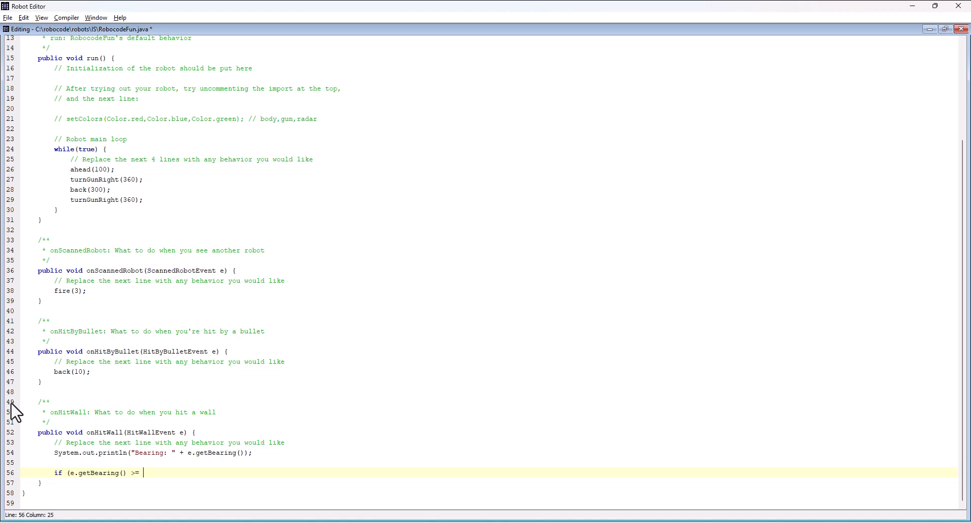
text(0)
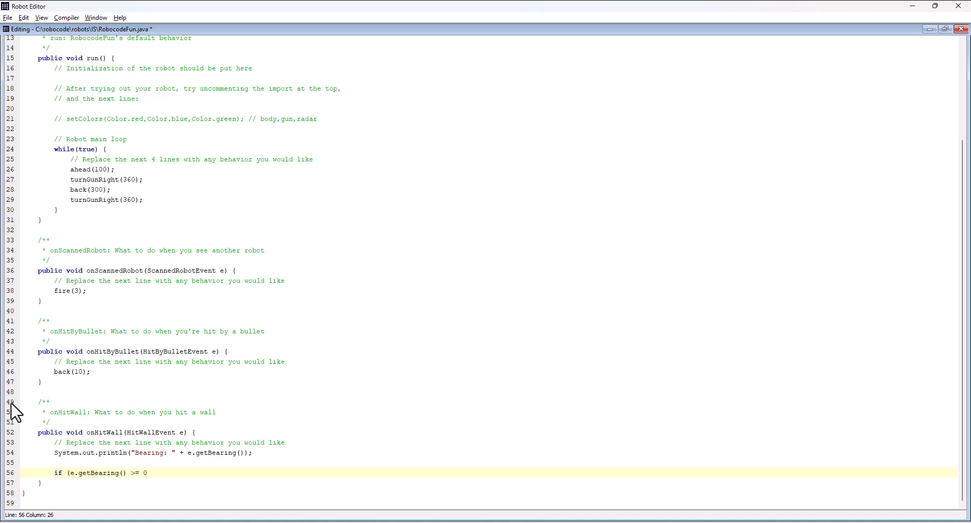
text())
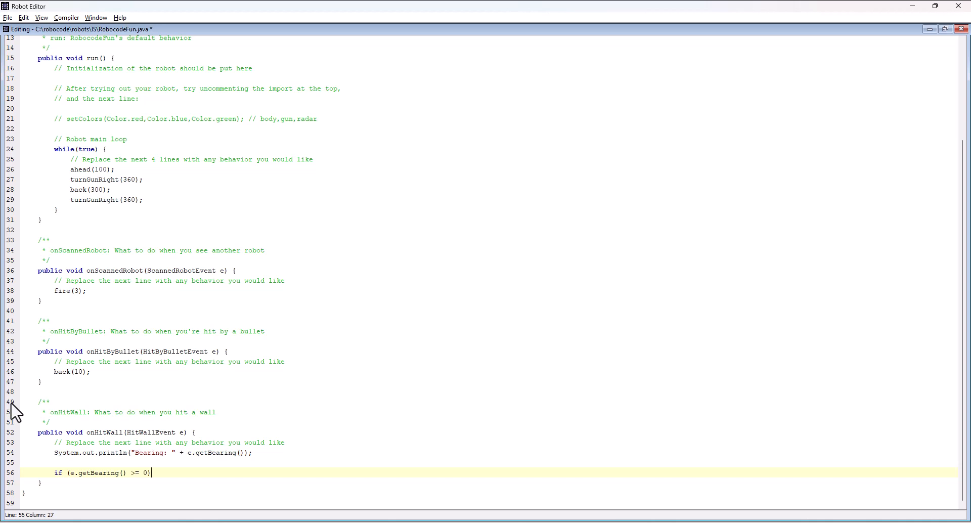
text(//Right)
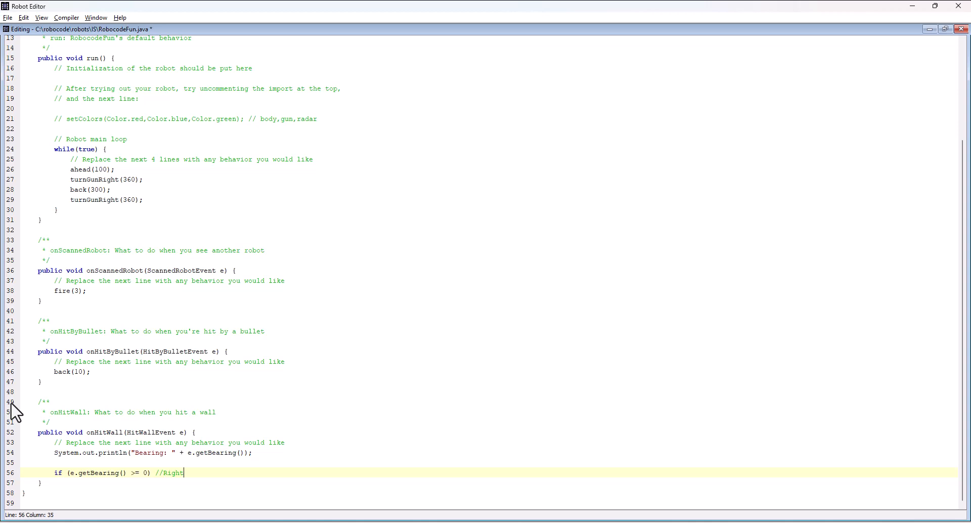
text(side)
text(turn)
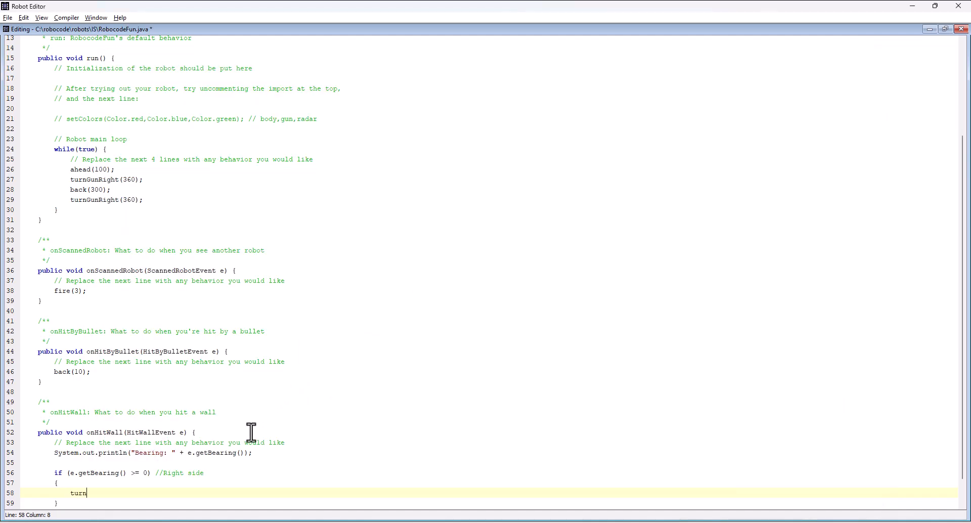
text(Left();)
text(if ()
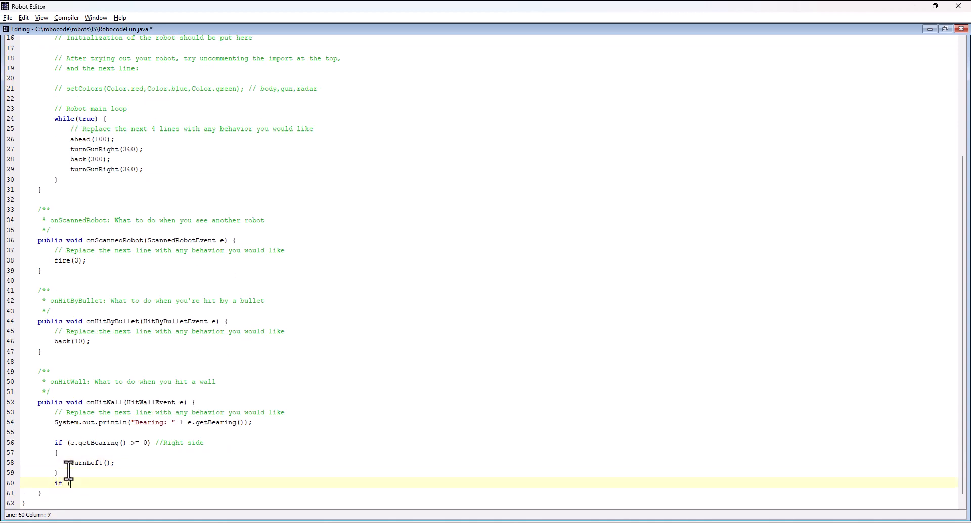
Add the if (e.getBearing() < 0) //Left side branch below it.
text(e.getBearin)
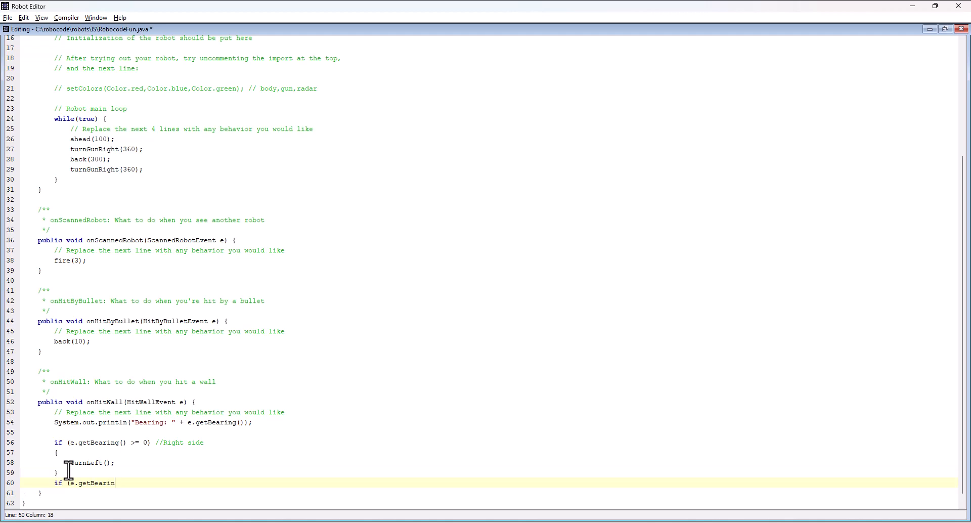
text(g() <)
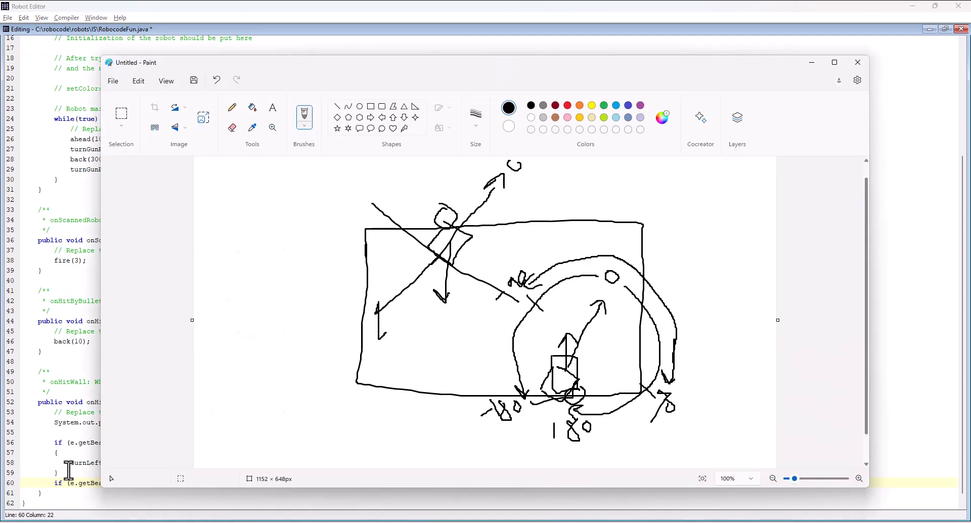
click(857, 61)
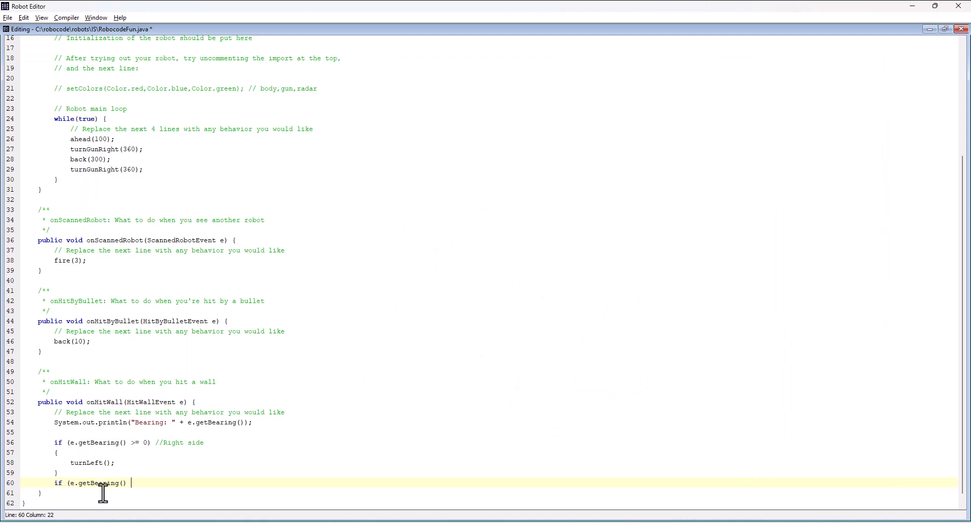
text(< 0))
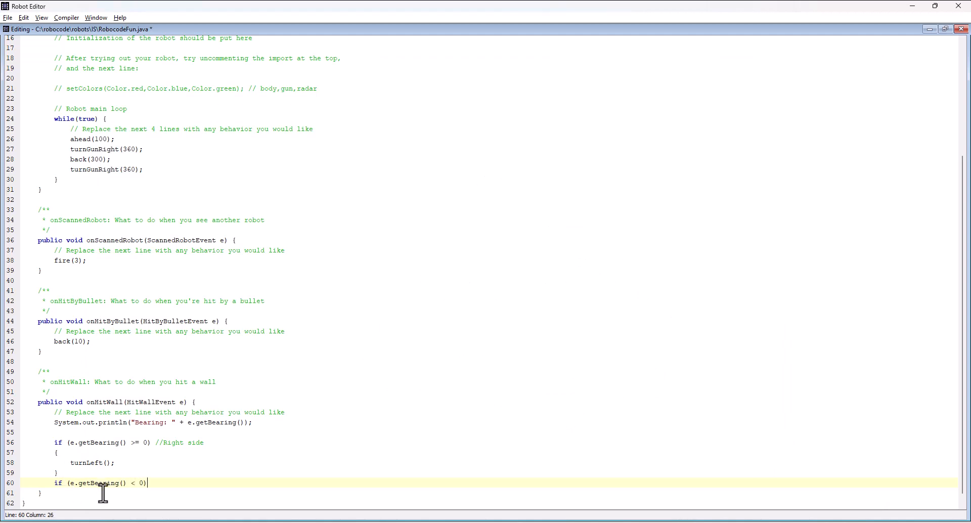
text(//Left side)
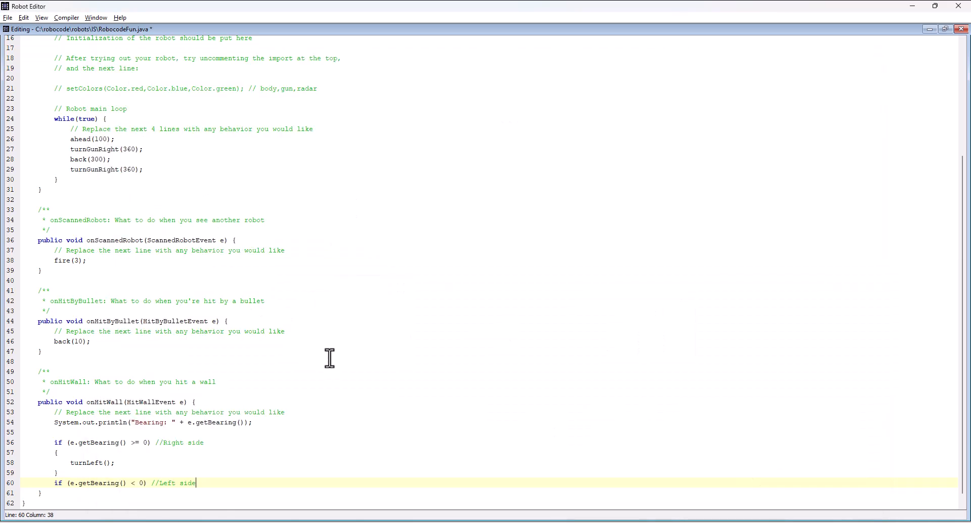
mouse_move(160, 496)
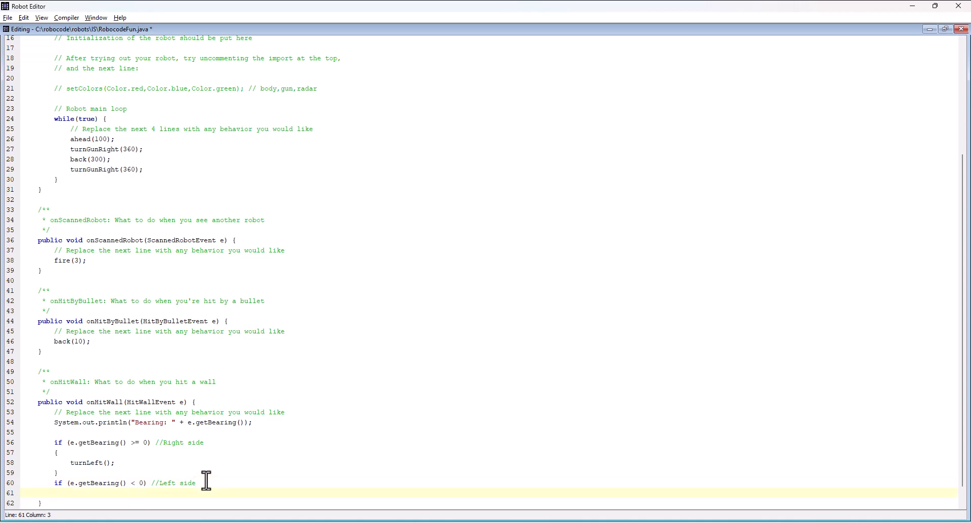
Make the left-side branch call turnRight(); and the right side turnLeft(e.getBearing() + 90).
text(turnT)
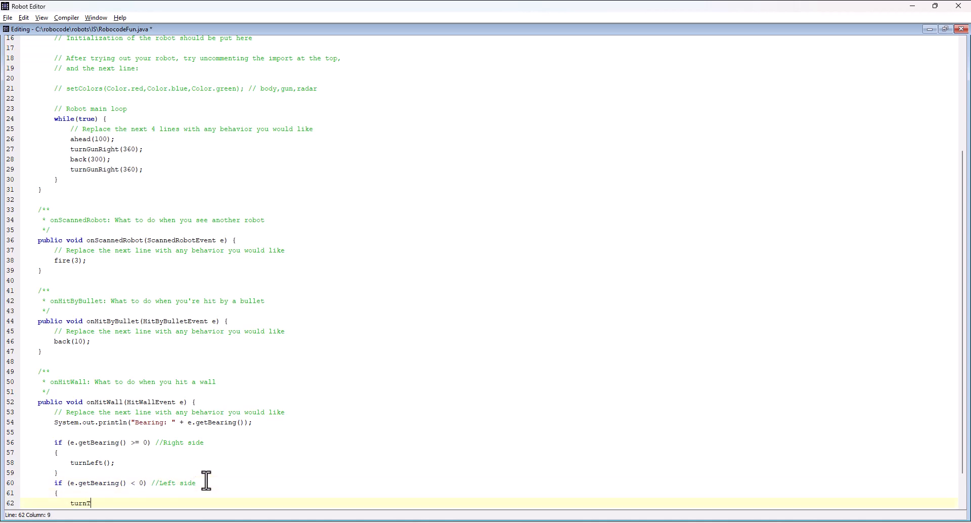
text(Right();)
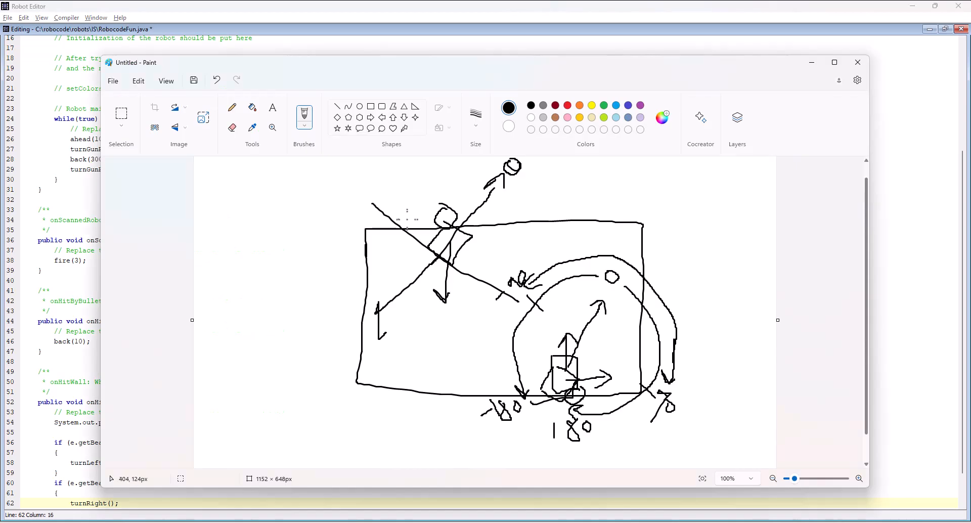
mouse_move(476, 263)
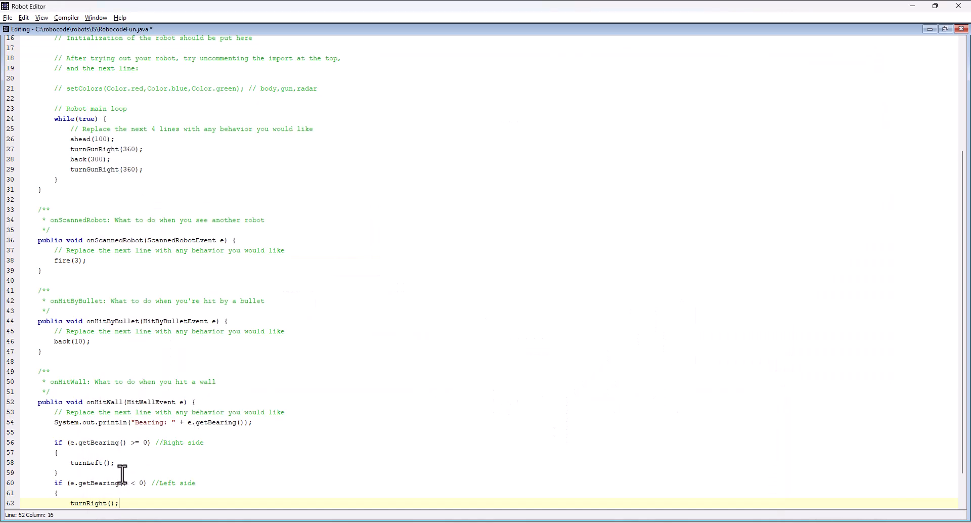
text(e.e)
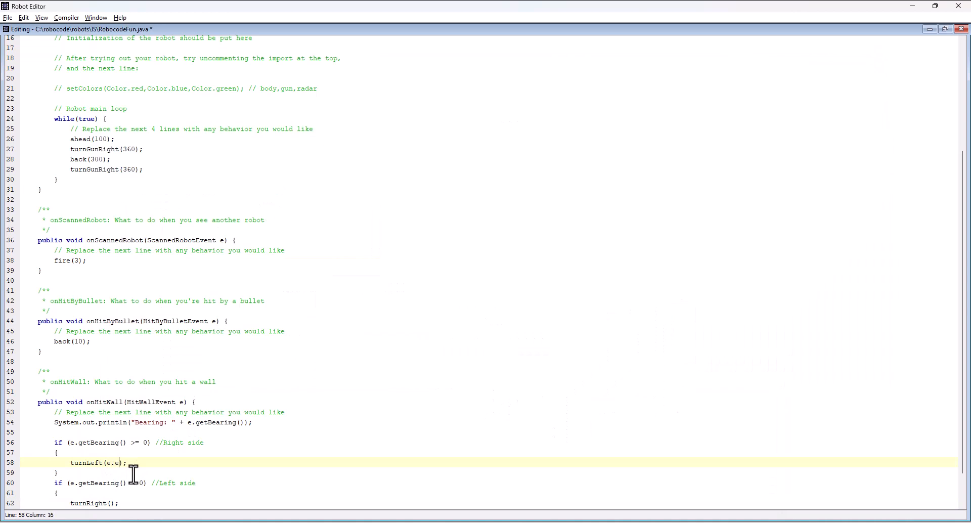
text(get)
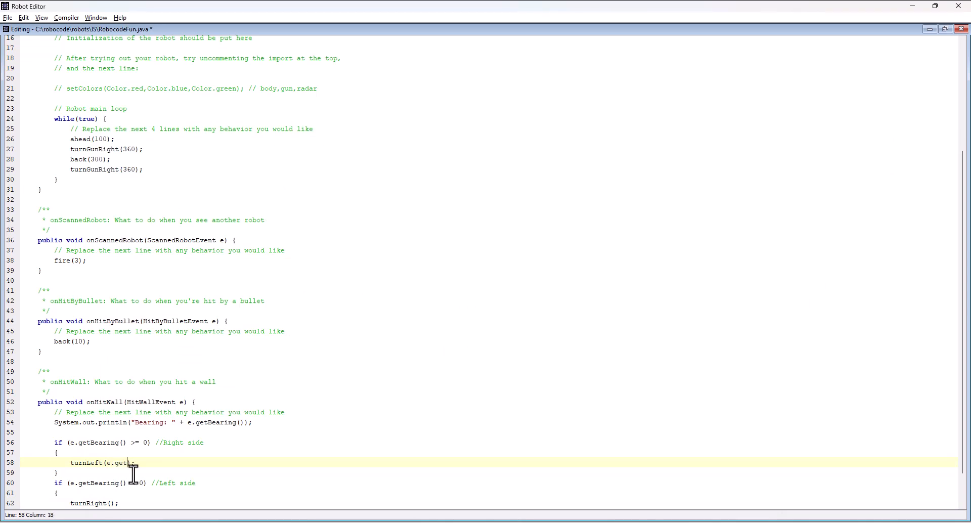
text(Bearing();)
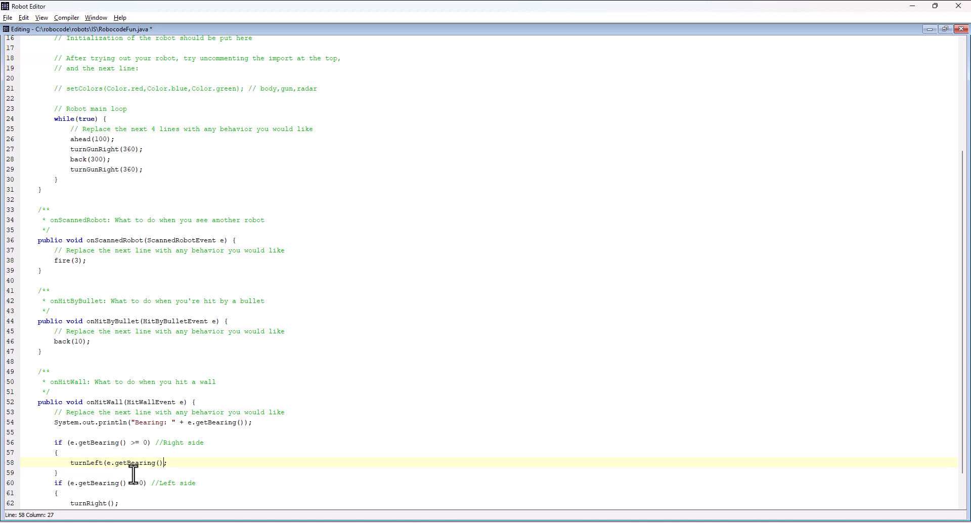
text(+ 90))
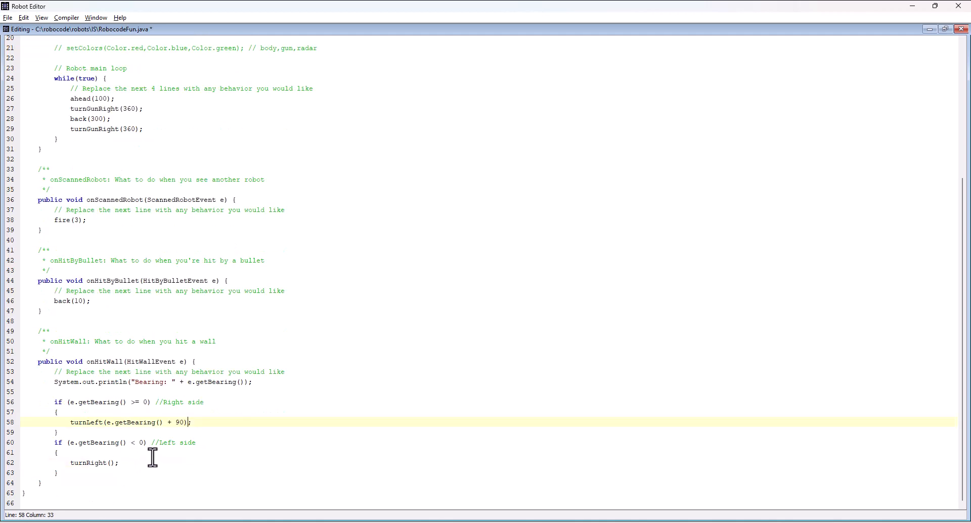
Select the 90 turn amount in onHitWall to reconsider it.
double_click(109, 421)
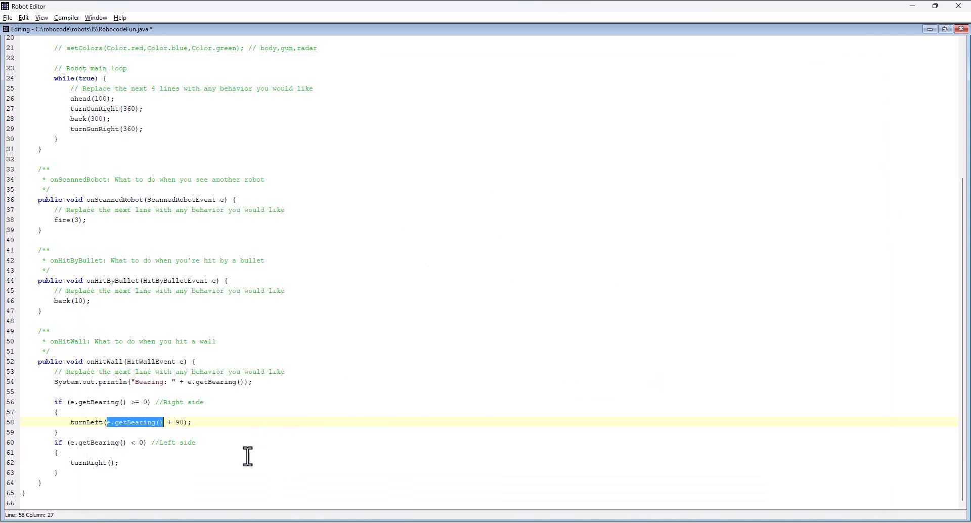
mouse_move(145, 467)
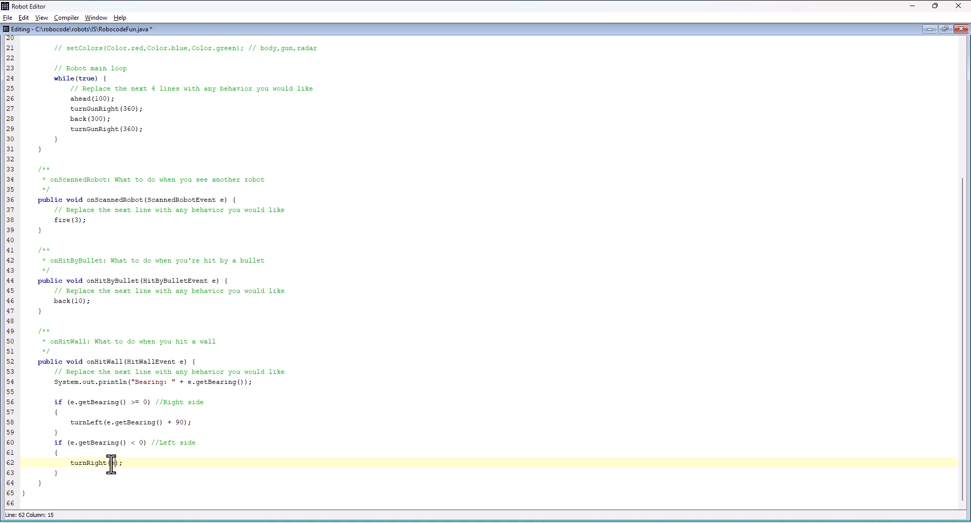
Give the left-side branch turnRight(e.getBearing() + 90) and save RobocodeFun.java.
text(e.getBearing())
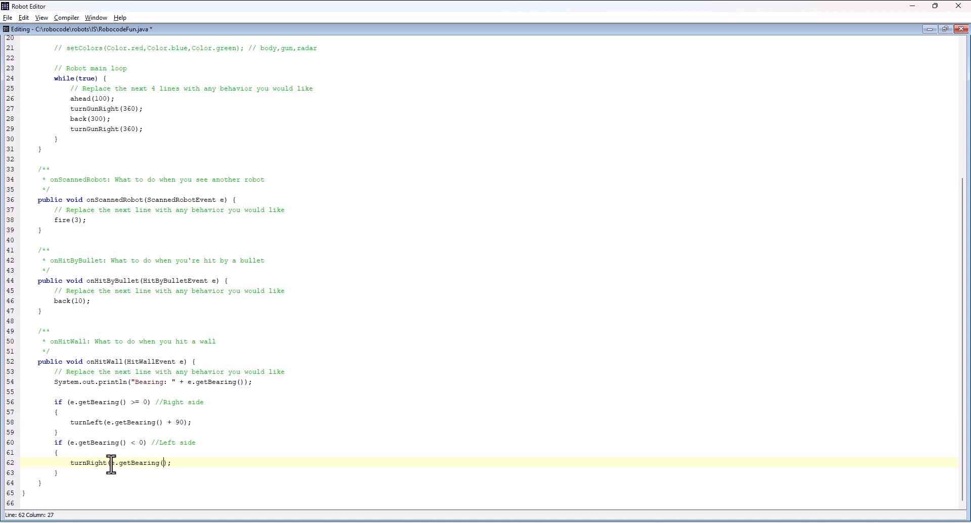
text(+)
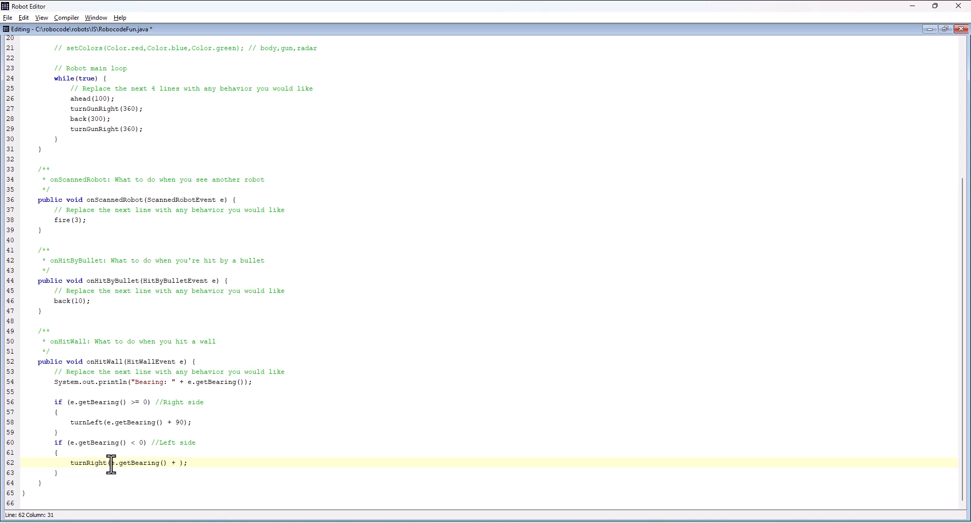
text(90)
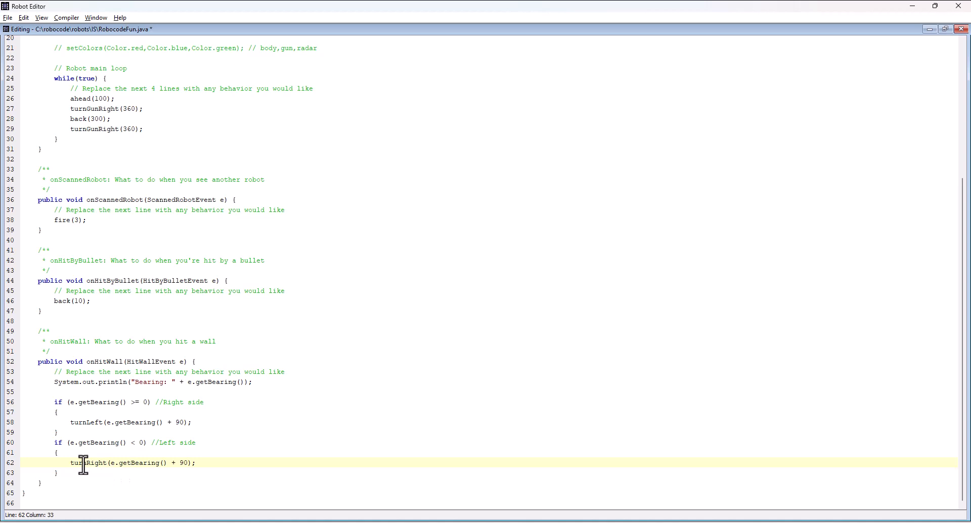
click(70, 463)
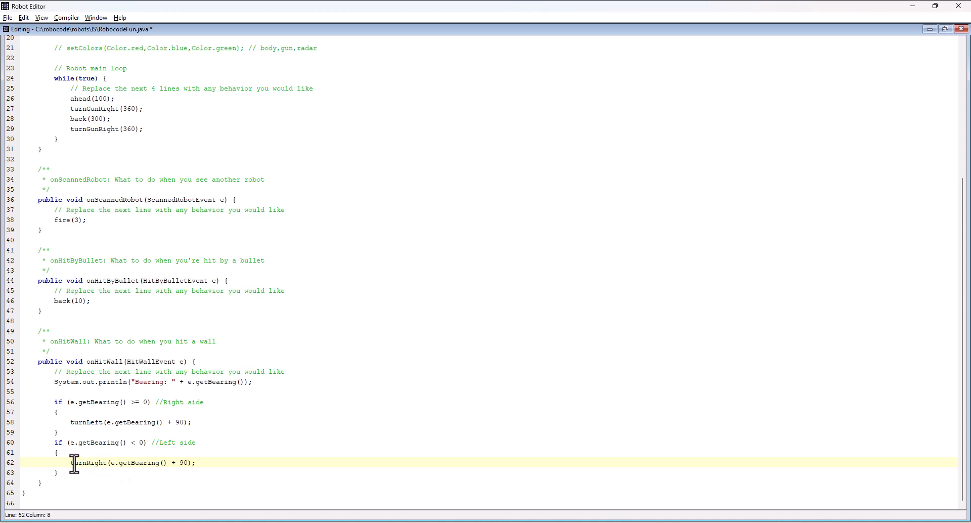
double_click(89, 462)
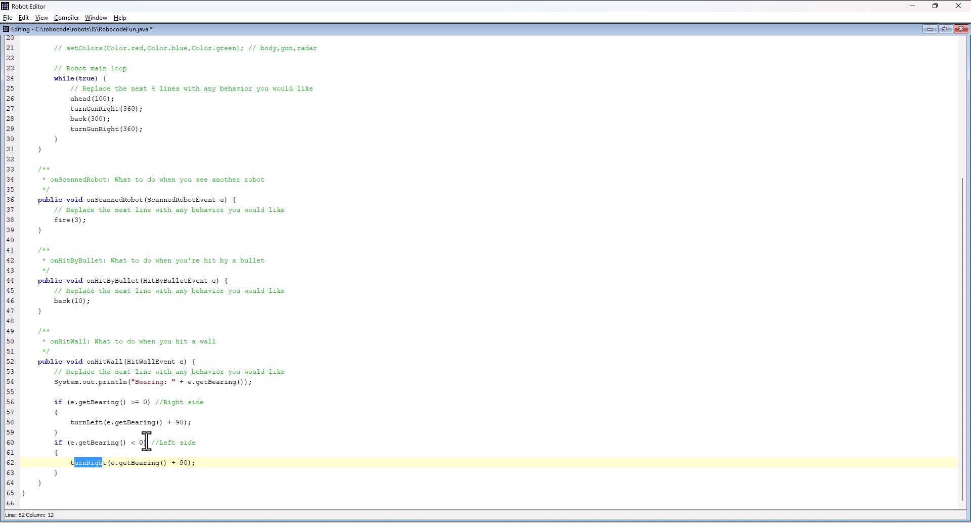
mouse_move(194, 462)
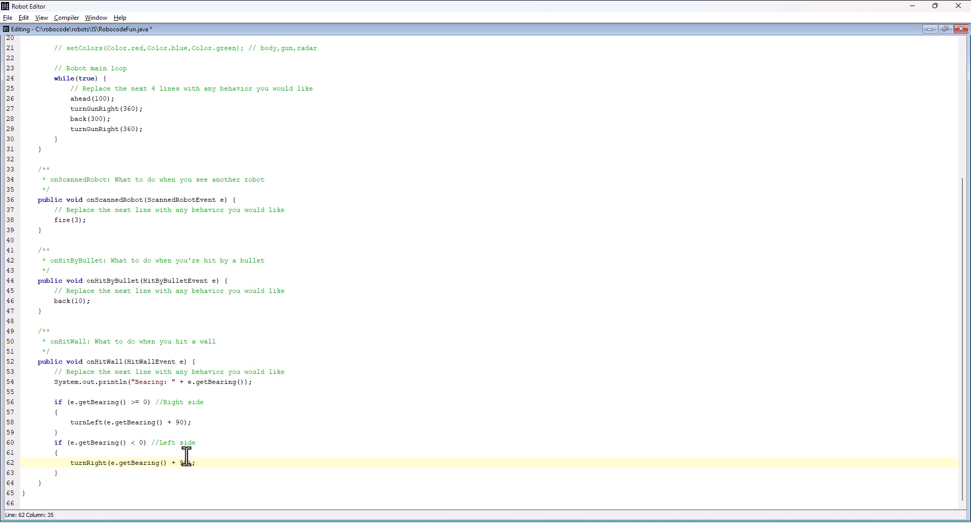
click(9, 17)
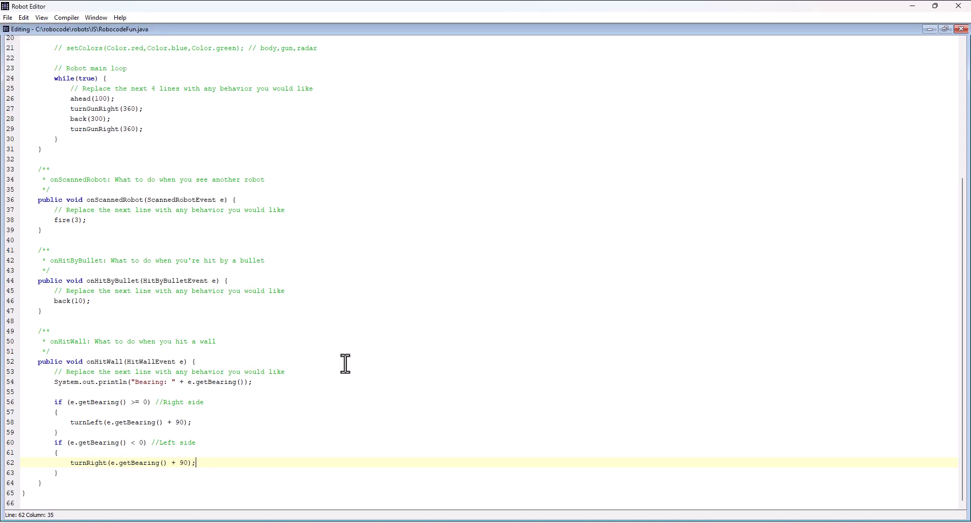
Compile RobocodeFun successfully and restart the test battle with the updated robot.
click(67, 17)
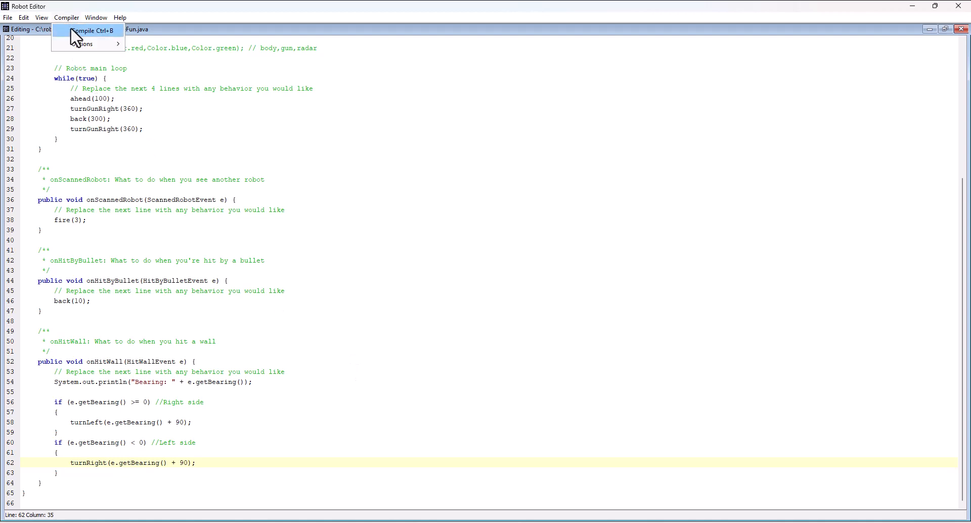
click(93, 32)
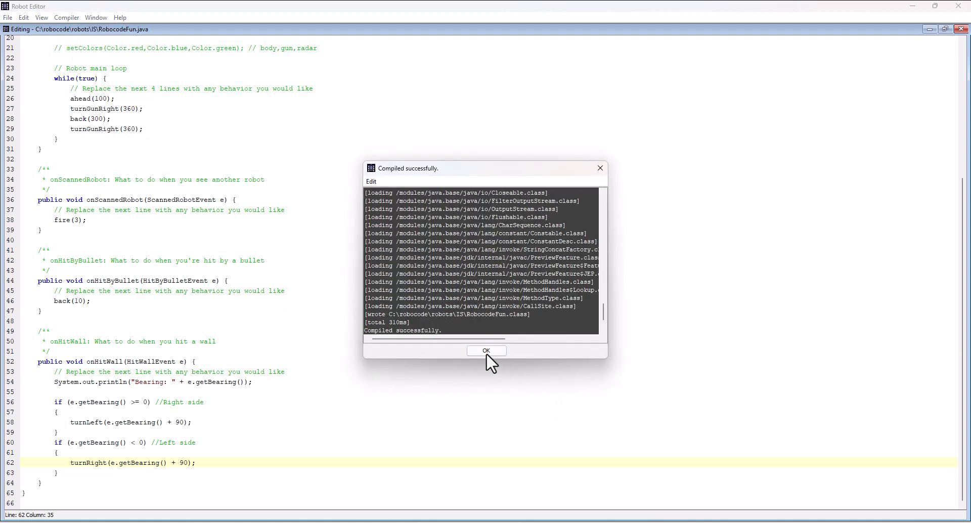
click(487, 351)
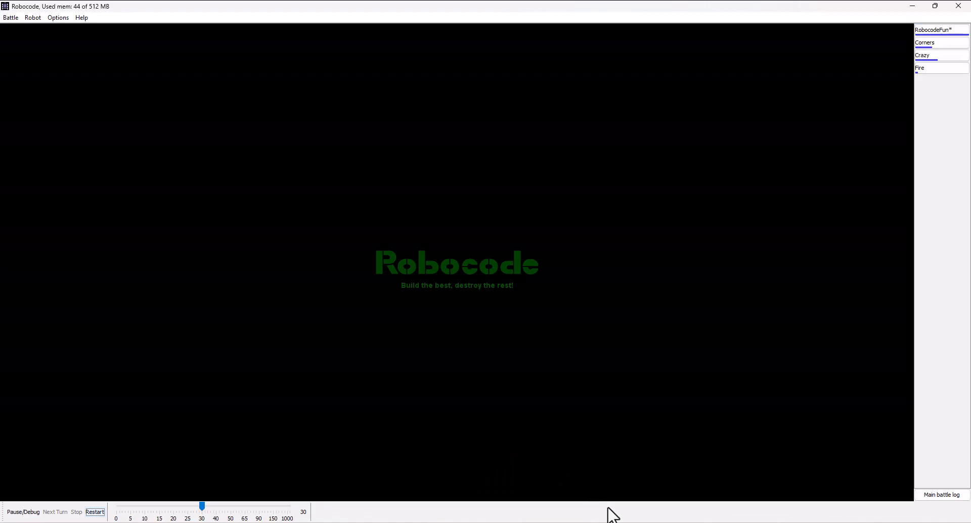
click(10, 17)
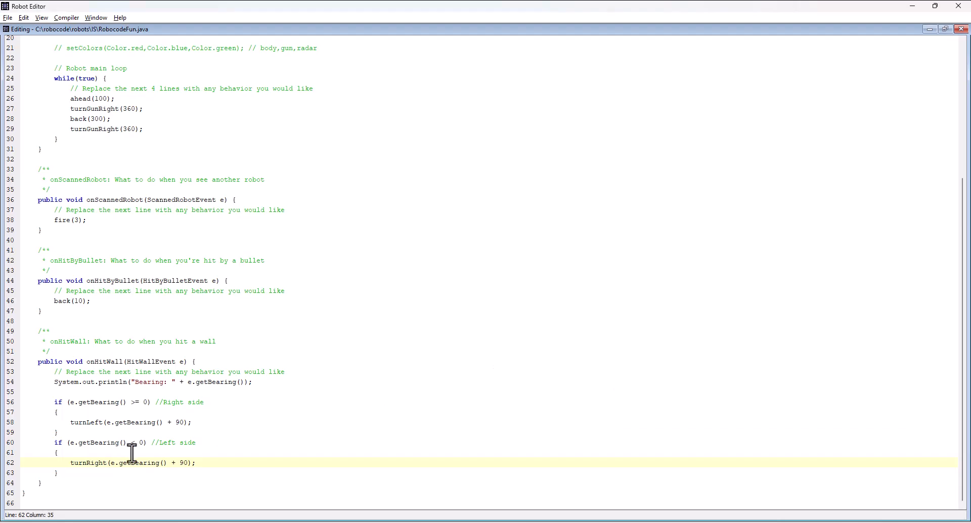
Change the wall turn amounts from bearing + 90 to bearing + 180 and save the source.
double_click(181, 421)
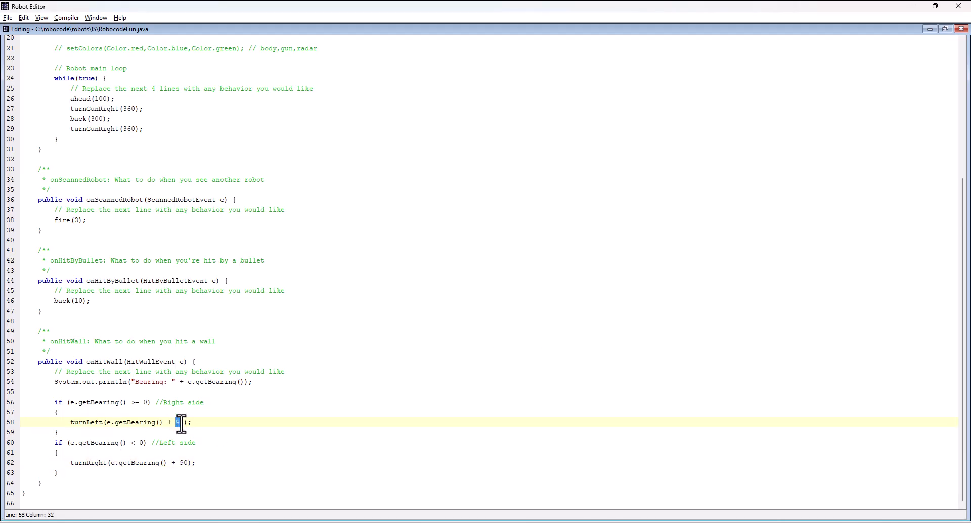
text(180)
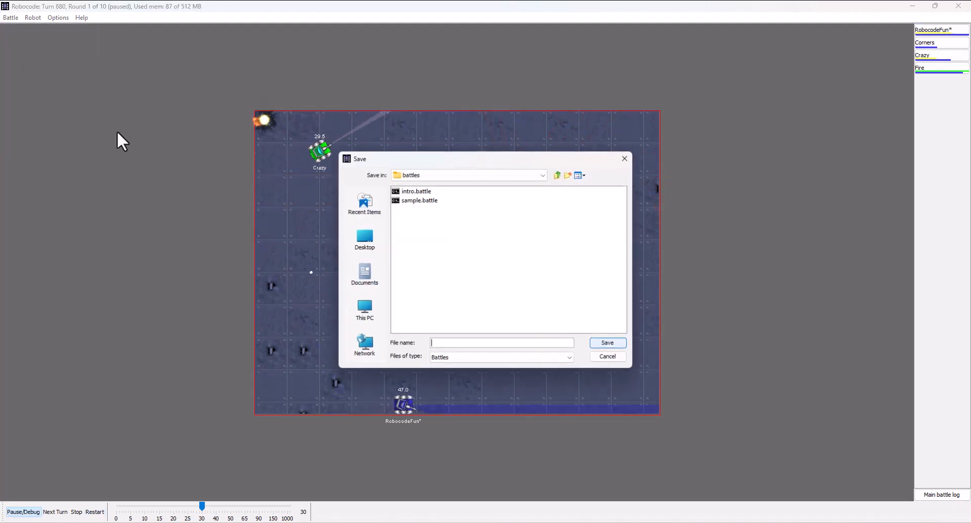
click(606, 356)
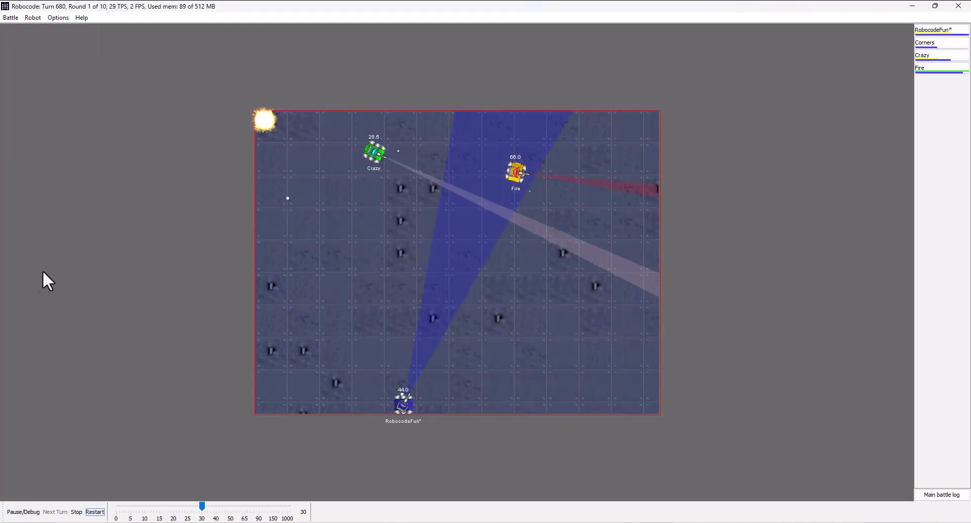
click(8, 17)
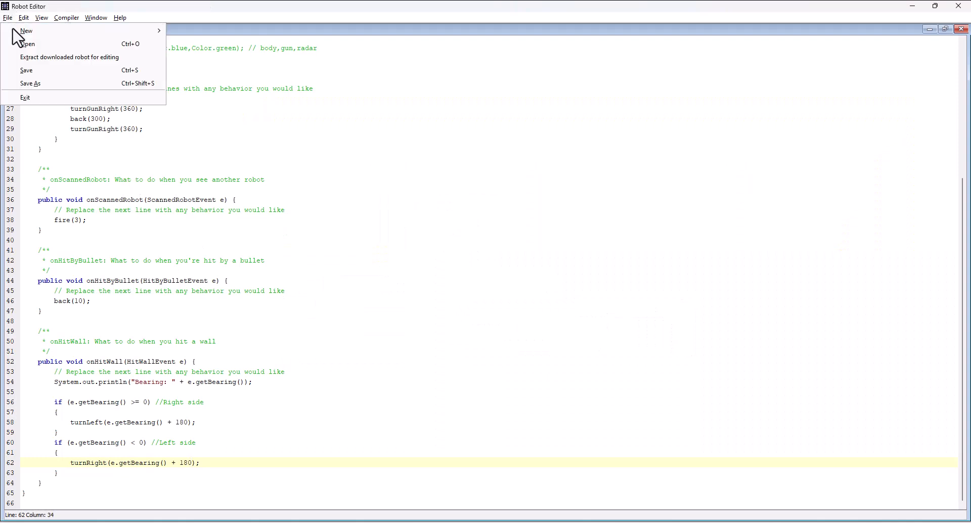
click(67, 17)
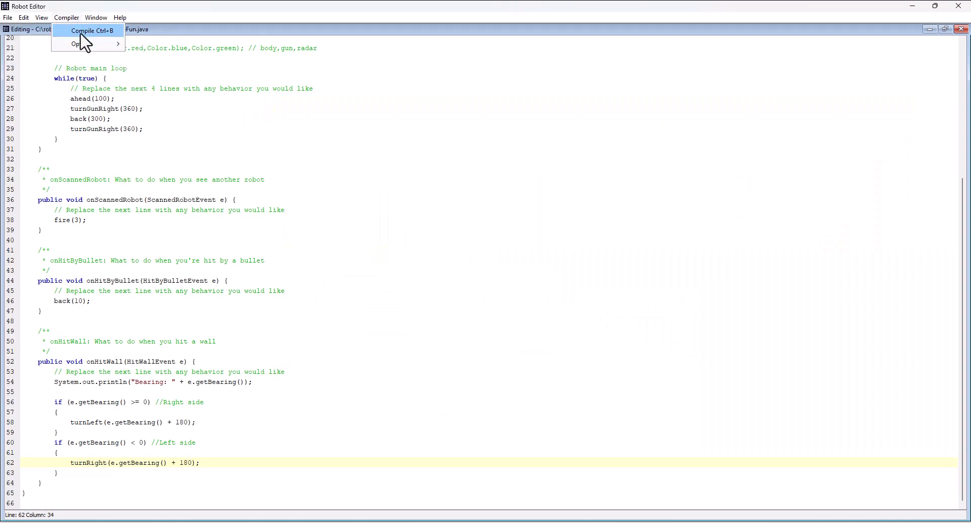
Recompile the robot and restart the battle to watch the 180 turns.
click(92, 32)
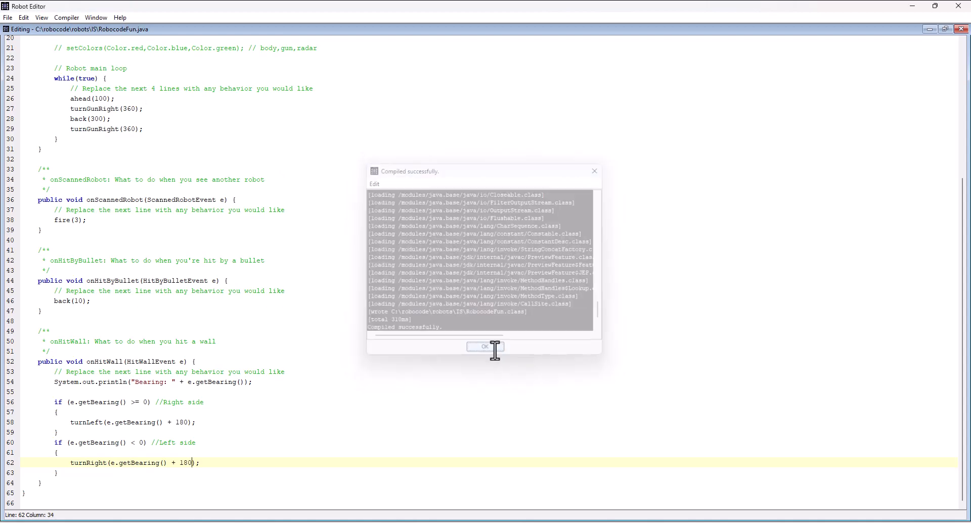
click(485, 346)
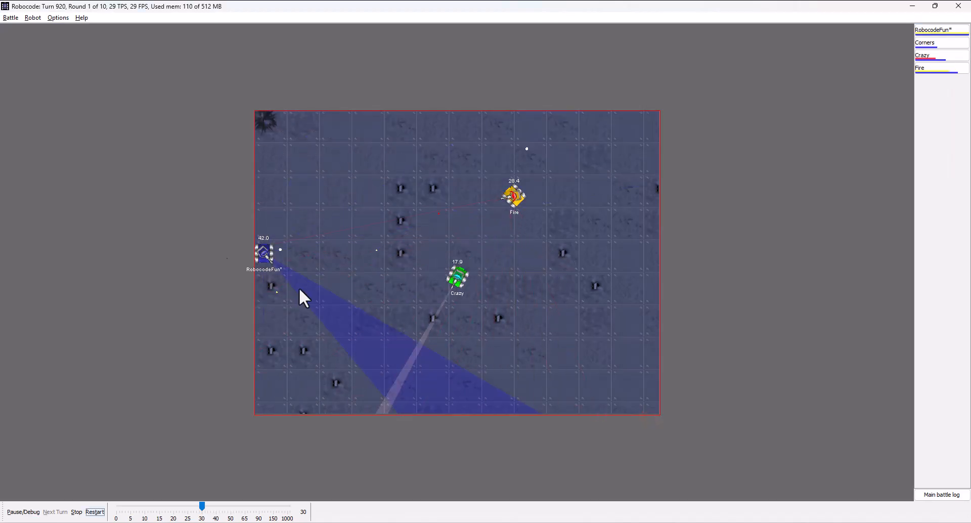
click(95, 512)
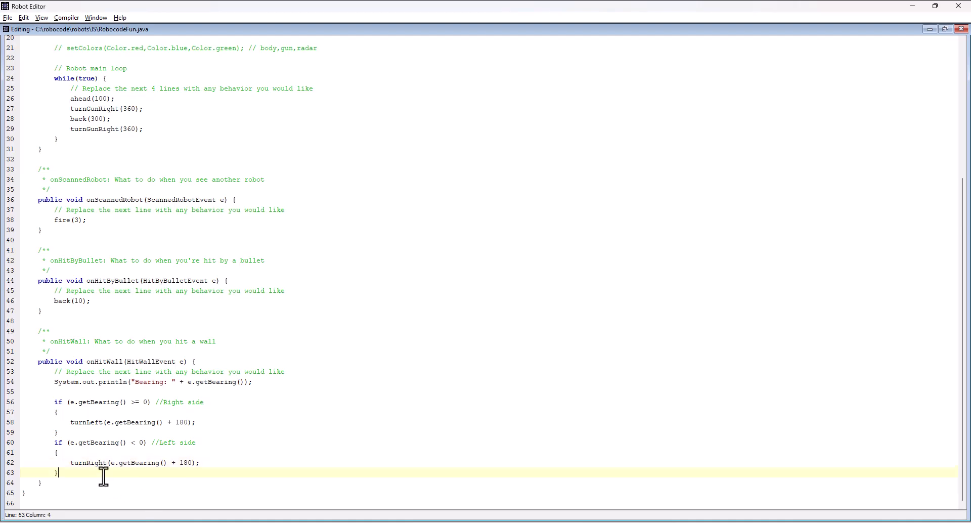
Start an ahead(50) call on a new line after the two wall-turn branches.
key(enter)
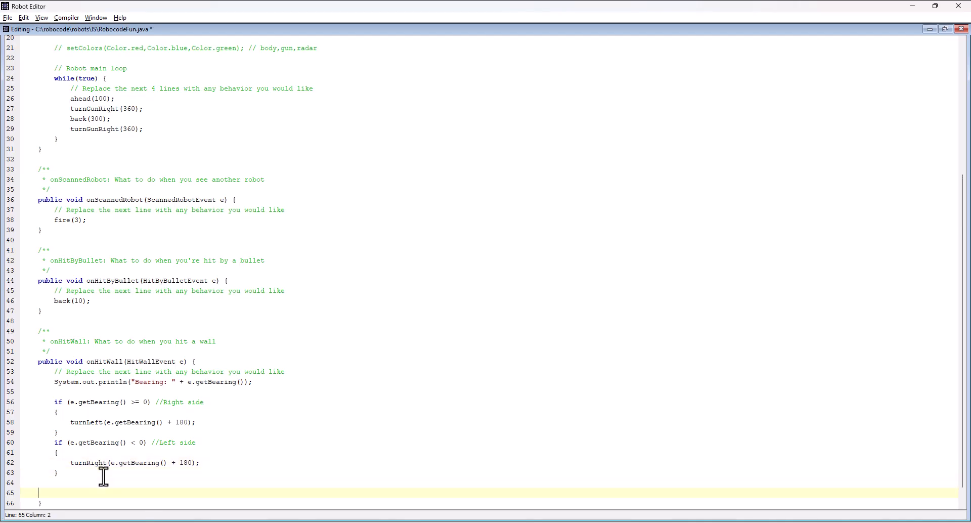
text(ahead)
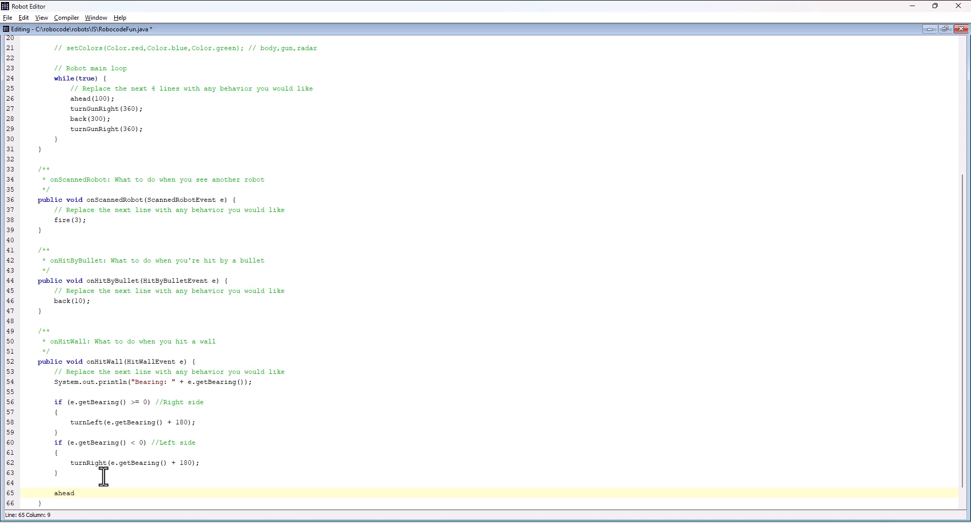
text(()
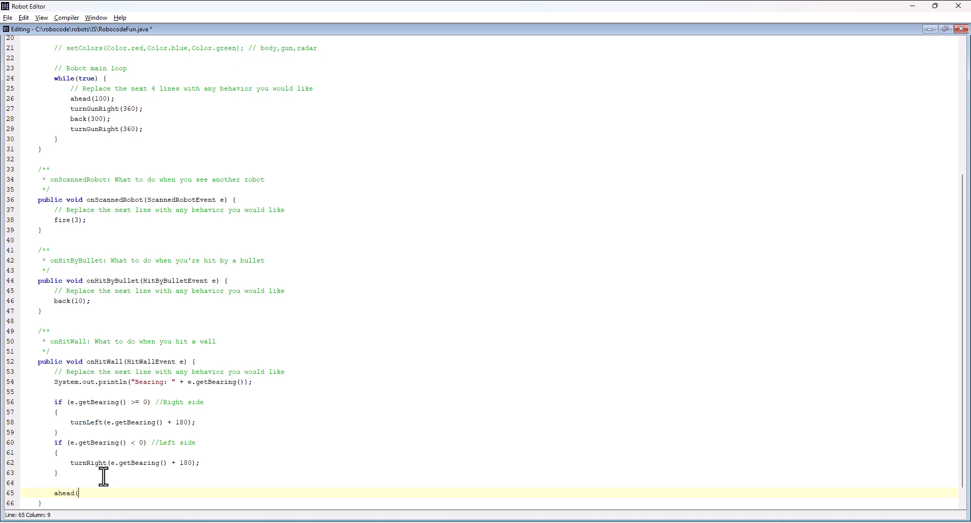
text(5)
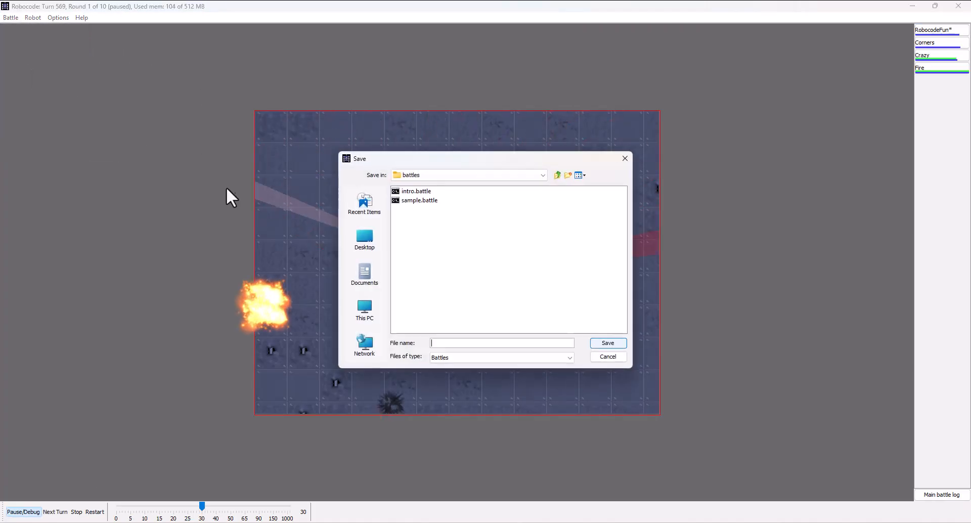
key(alt+tab)
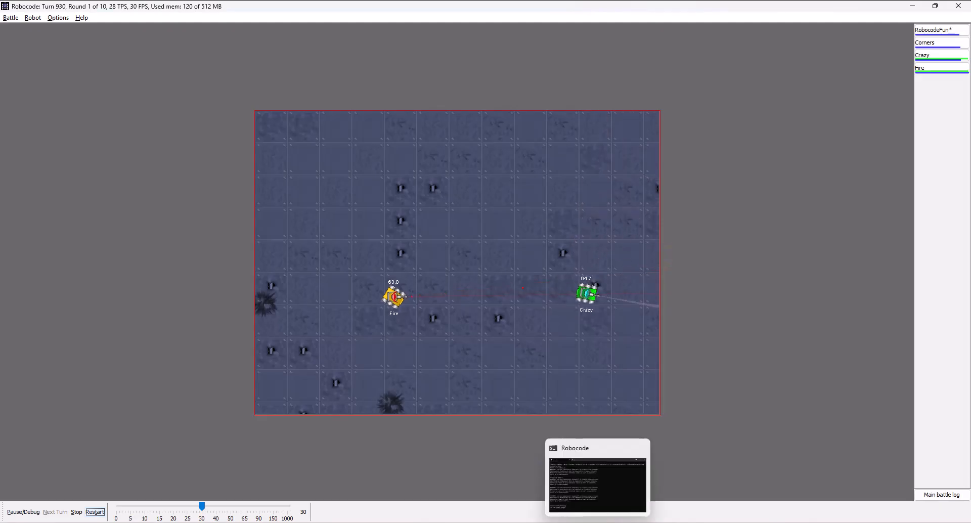
Save onHitWall ending with ahead(50); and restart the battle to test the wall behaviour.
click(8, 17)
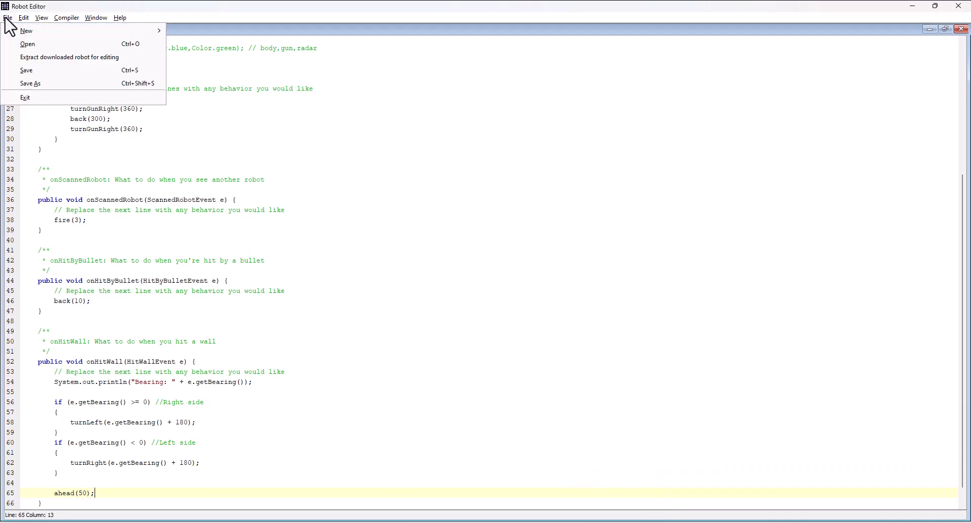
click(67, 17)
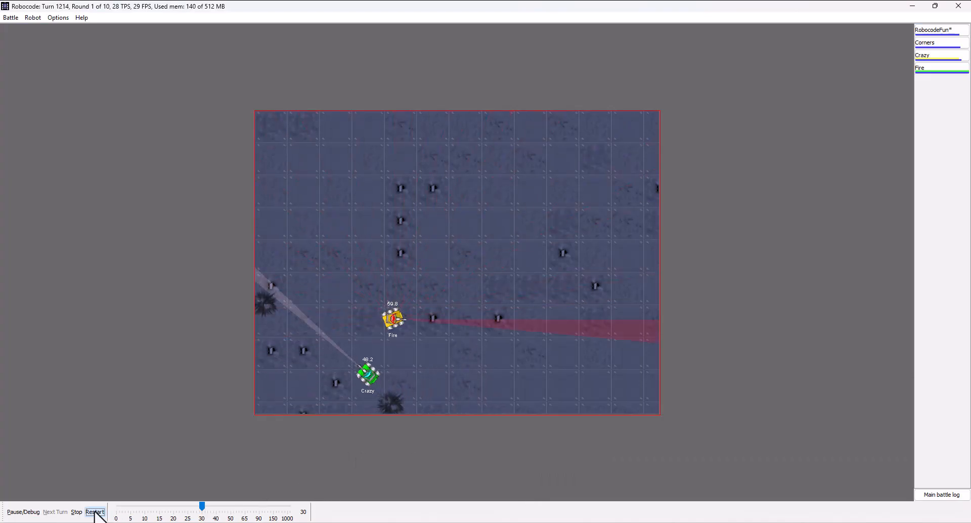
click(95, 512)
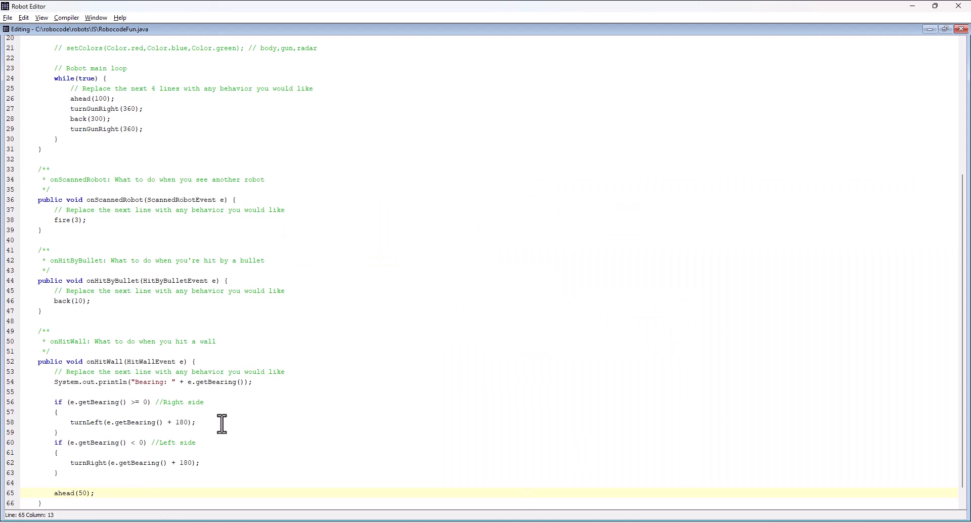
mouse_move(143, 381)
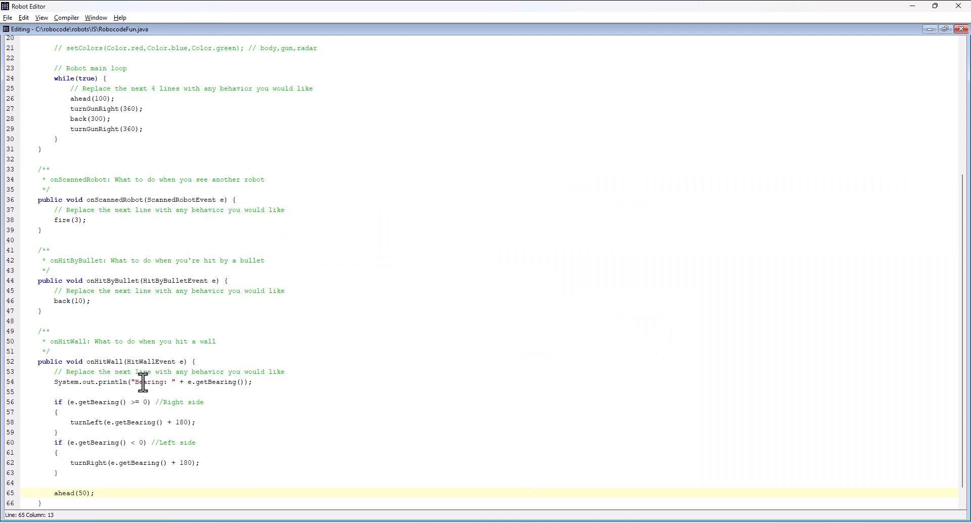